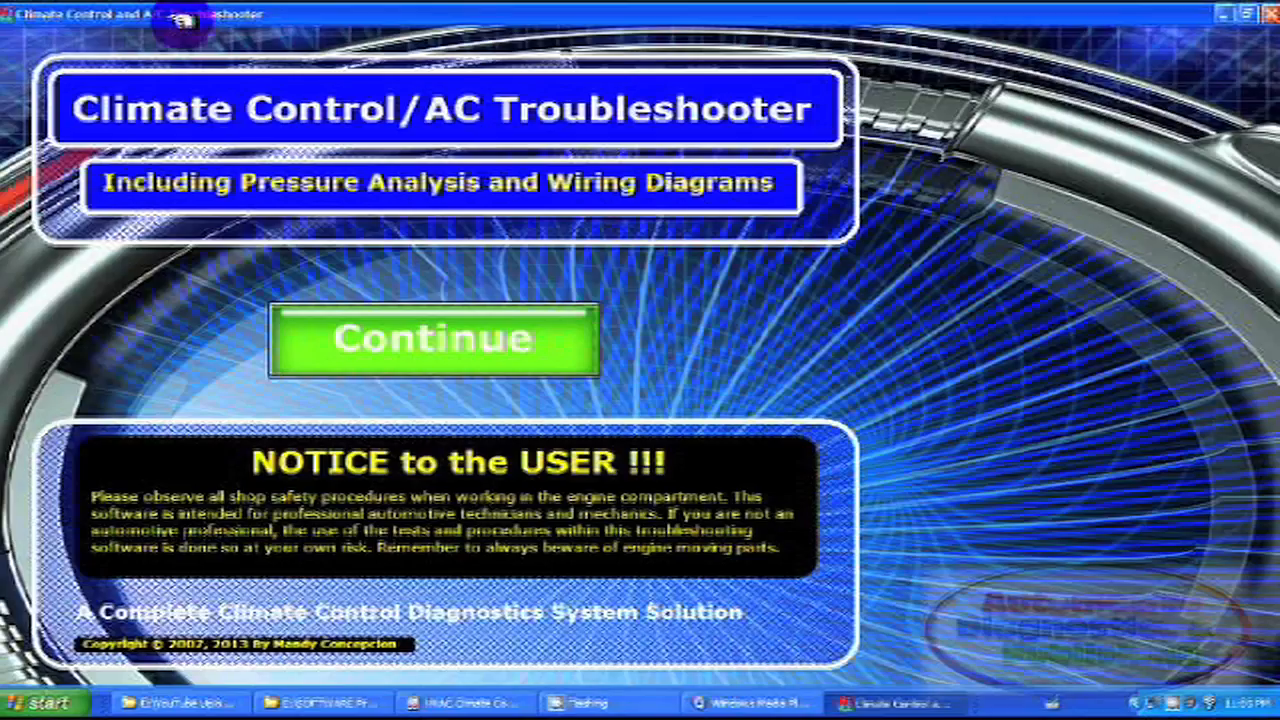
{"action": "mouse_move", "coordinate": [710, 305]}
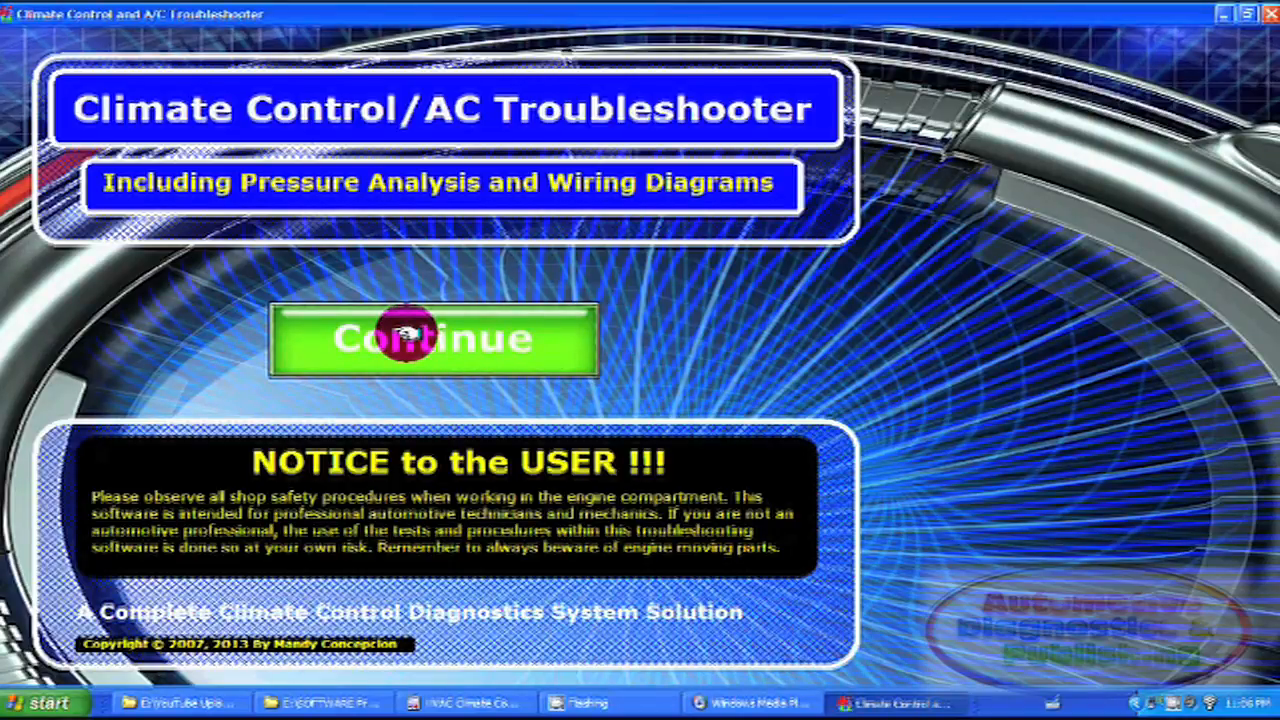
- Get past the start screen and choose Pick New Vehicle to list manufacturers
{"action": "left_click", "coordinate": [433, 338]}
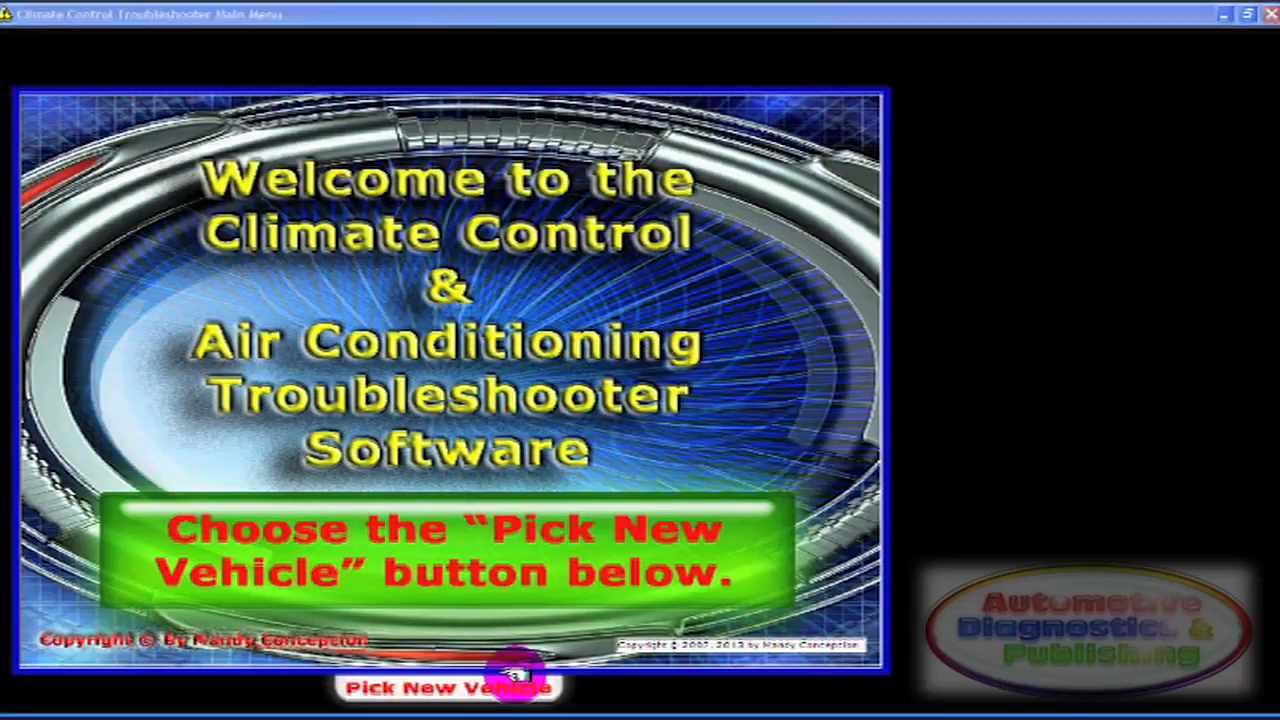
{"action": "left_click", "coordinate": [447, 687]}
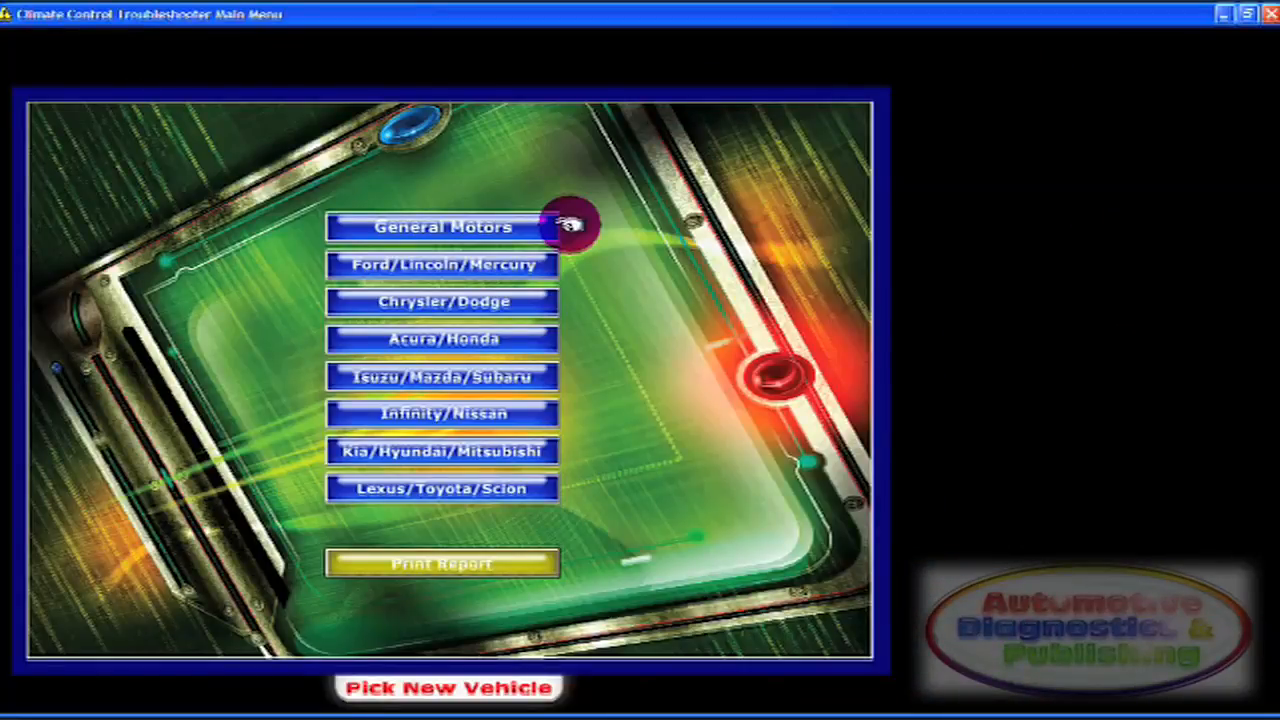
{"action": "mouse_move", "coordinate": [540, 260]}
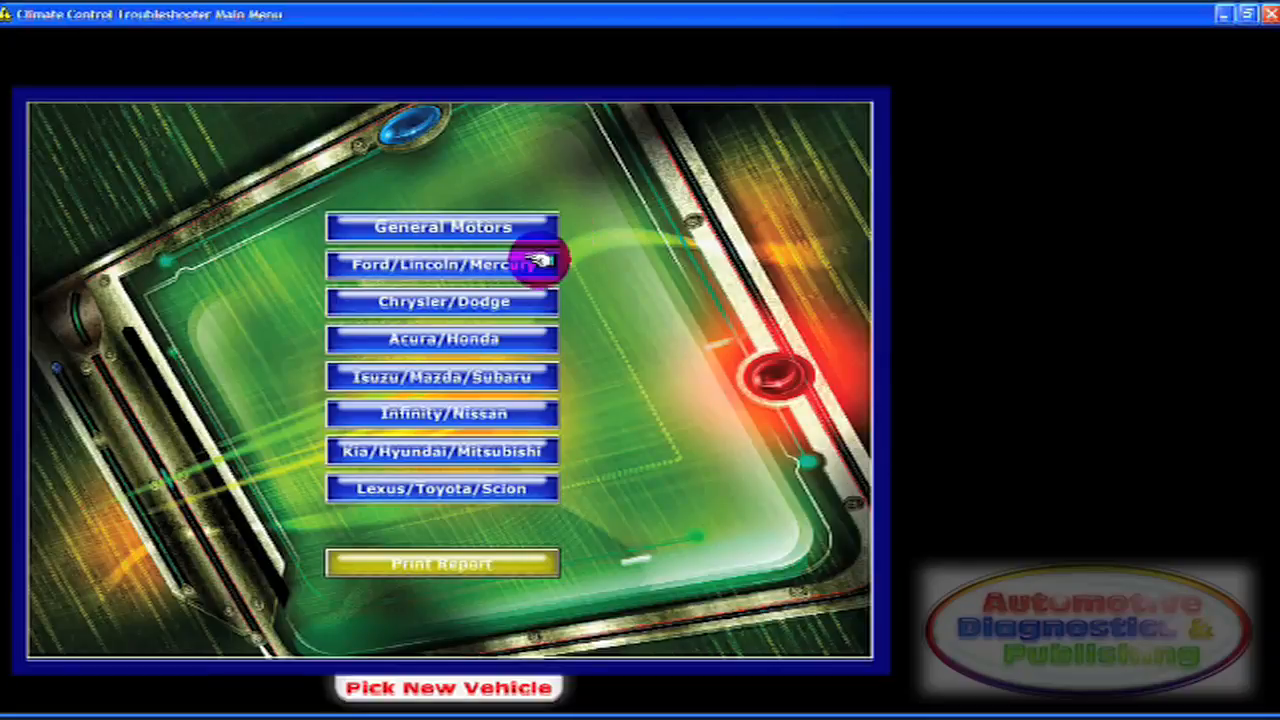
- Select Ford/Lincoln/Mercury and show the A/C Pressure Analysis gauges
{"action": "left_click", "coordinate": [442, 264]}
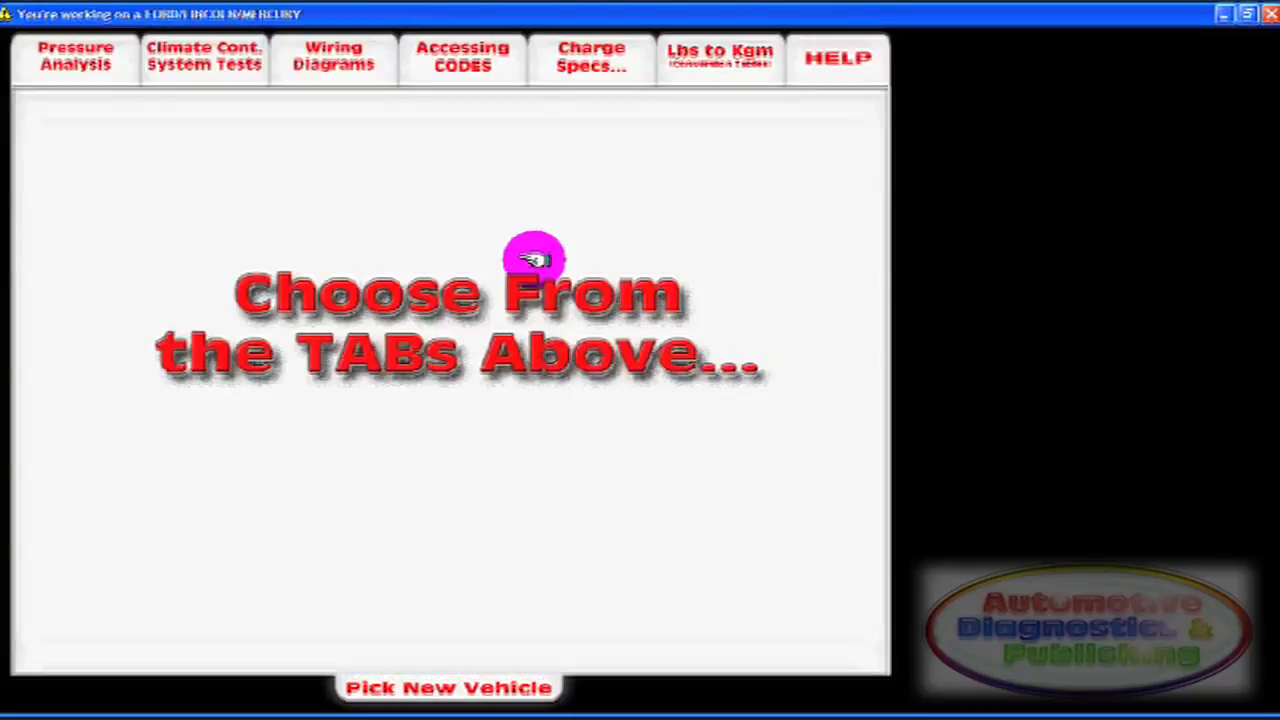
{"action": "mouse_move", "coordinate": [213, 178]}
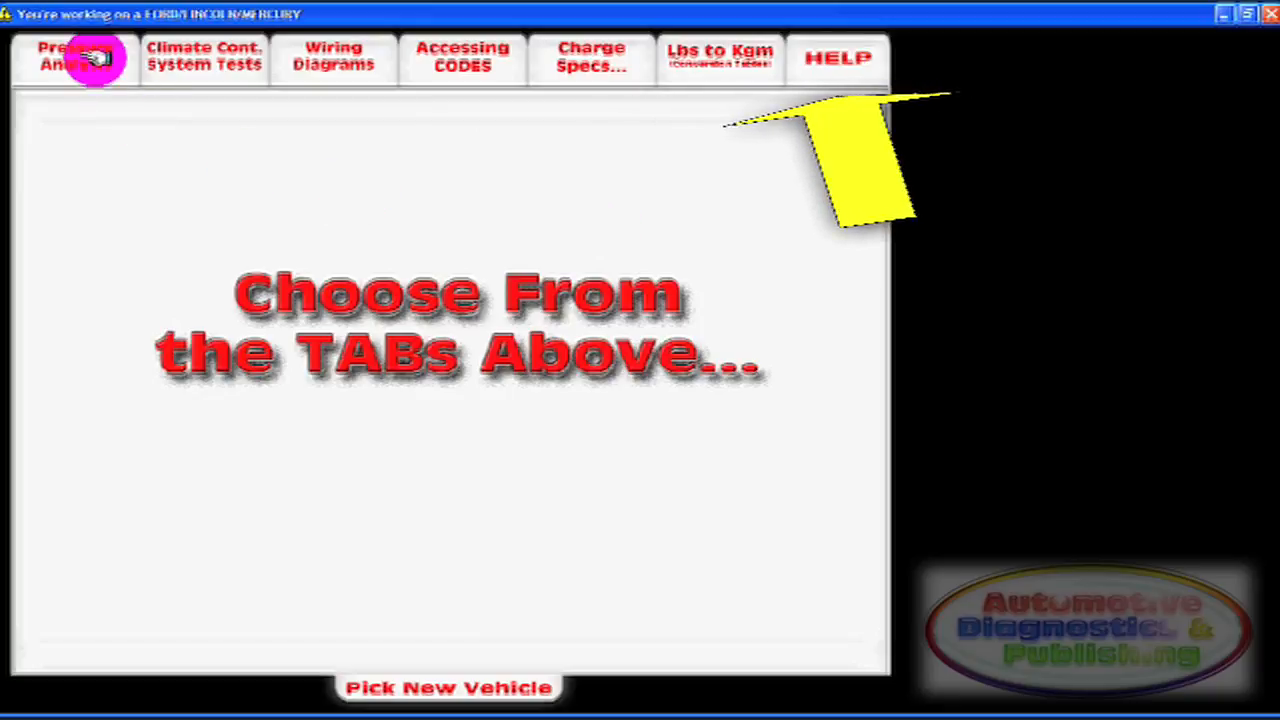
{"action": "left_click", "coordinate": [75, 57]}
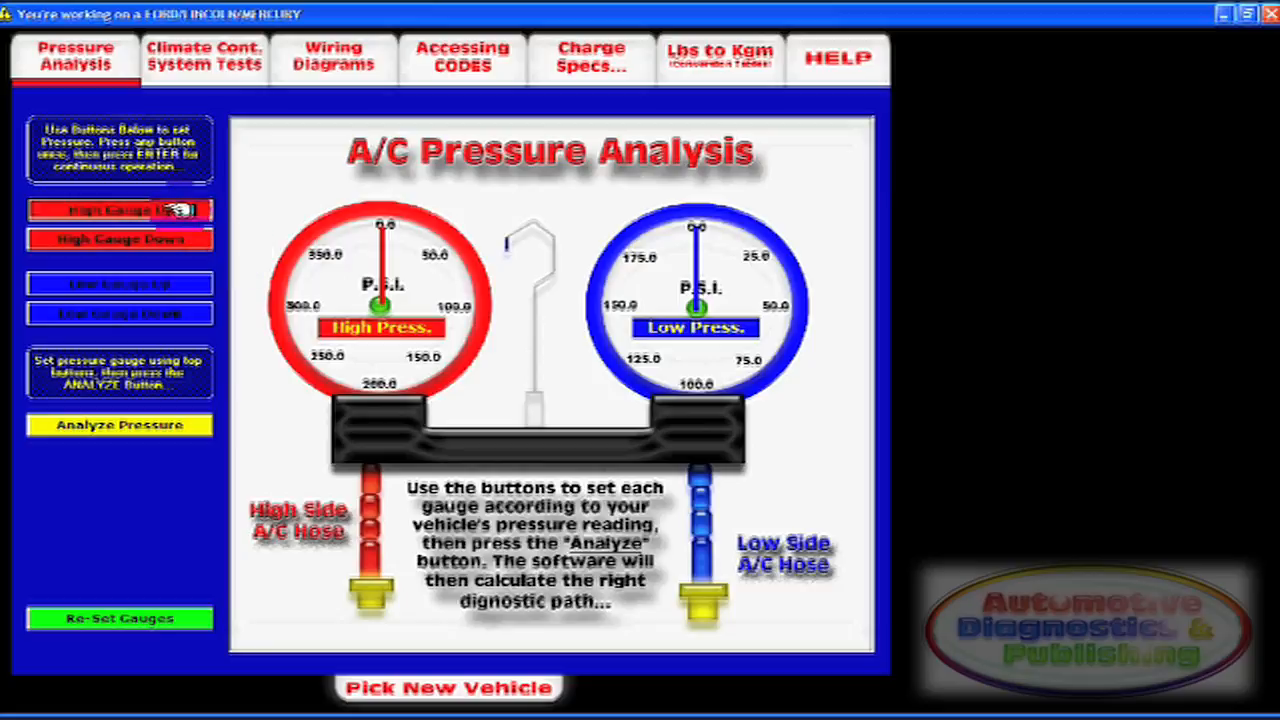
- Raise the high-side gauge reading to 354 PSI
{"action": "left_click", "coordinate": [119, 211]}
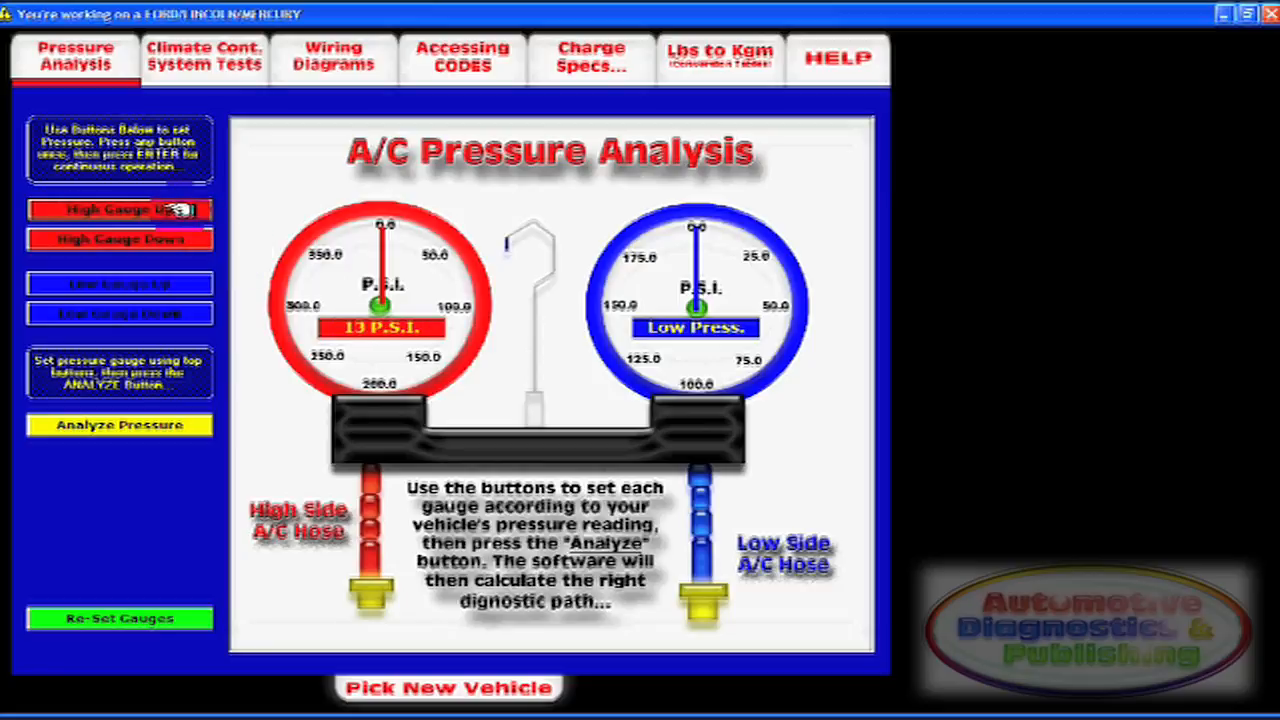
{"action": "left_click", "coordinate": [119, 210]}
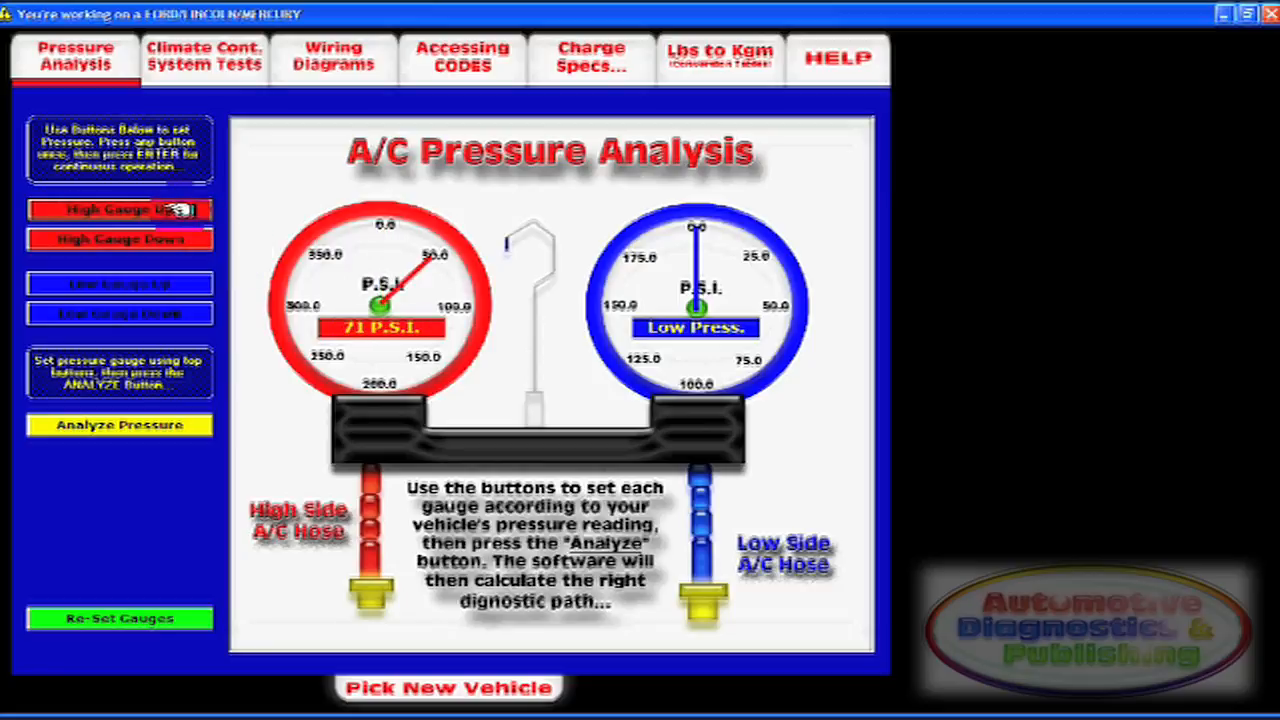
{"action": "left_click", "coordinate": [119, 210]}
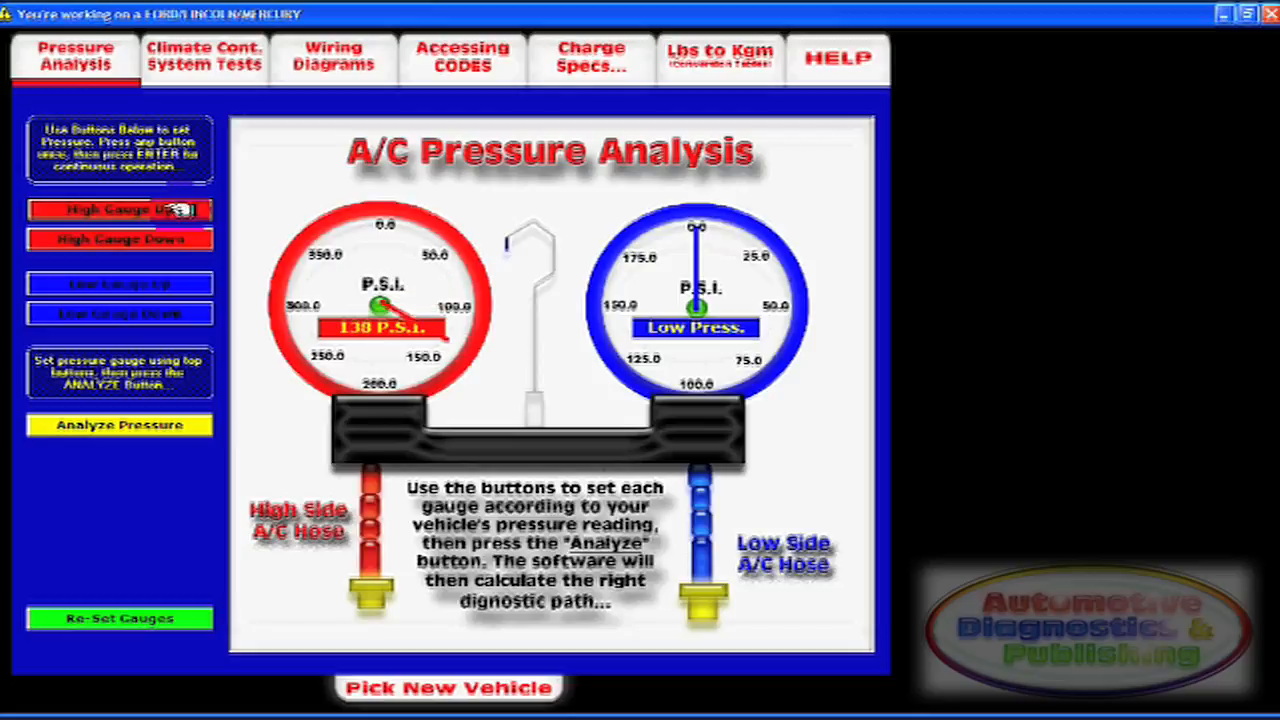
{"action": "left_click", "coordinate": [119, 210]}
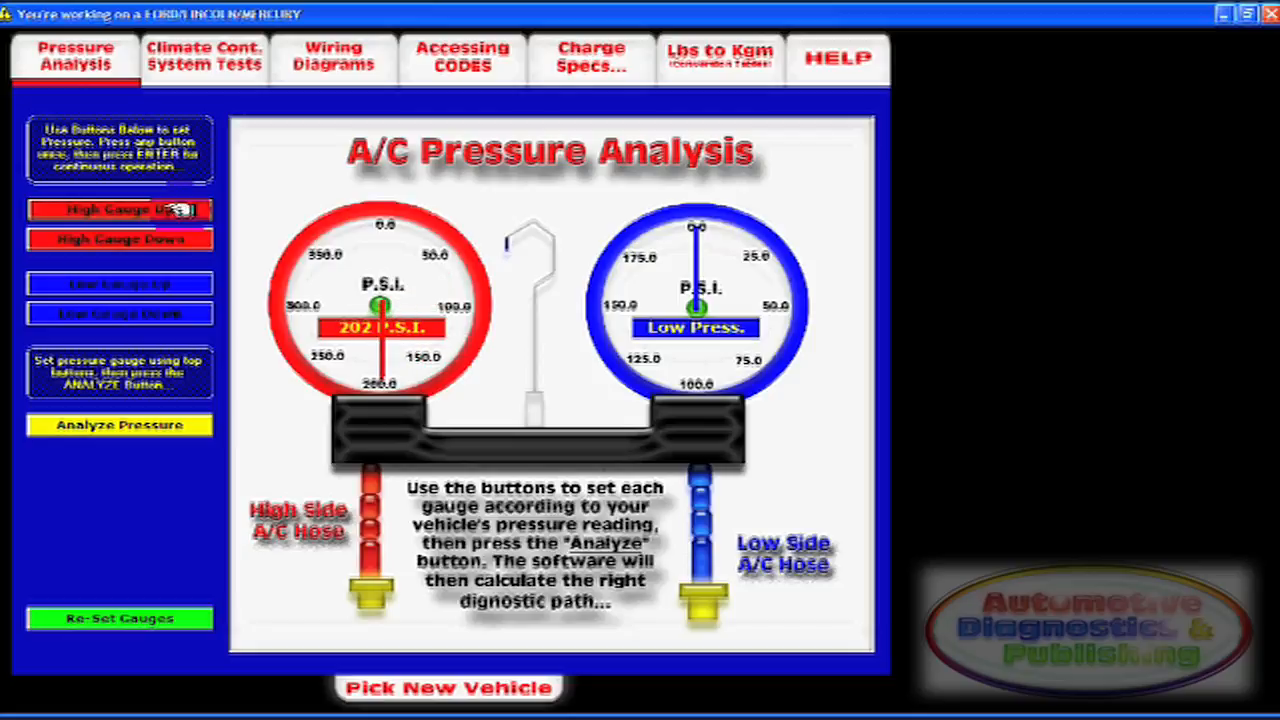
{"action": "left_click", "coordinate": [119, 210]}
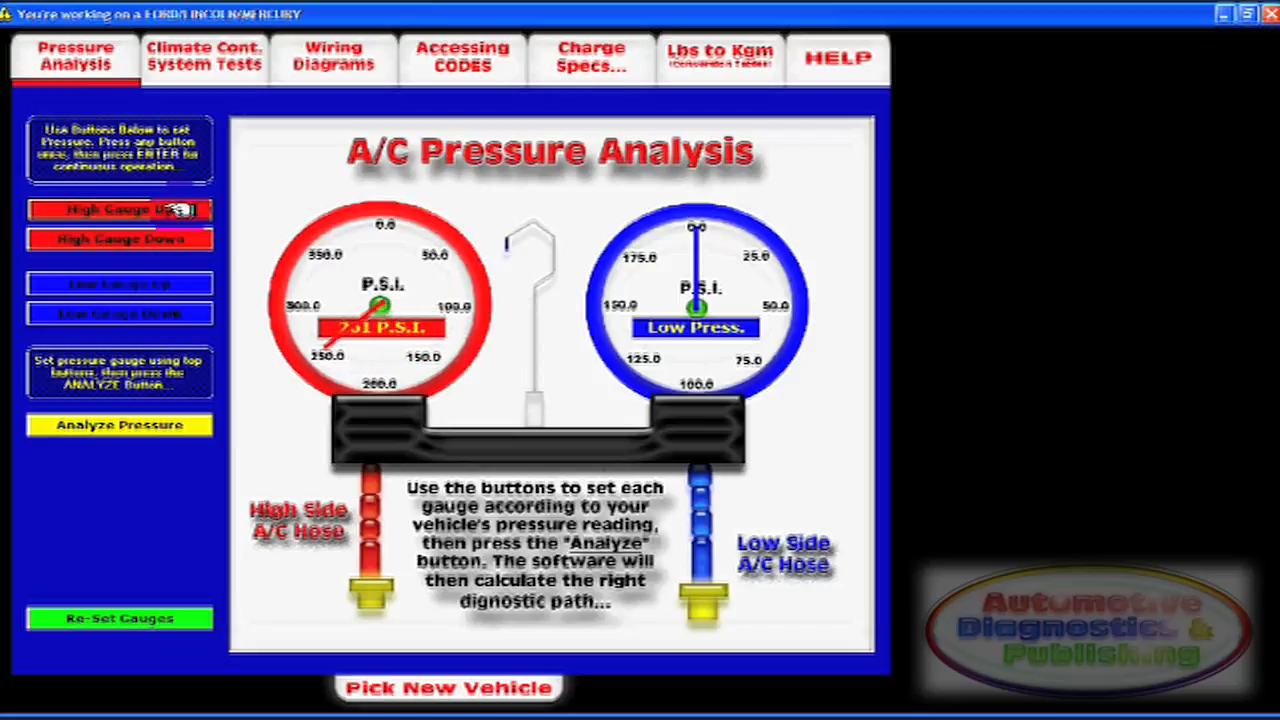
{"action": "left_click", "coordinate": [119, 210]}
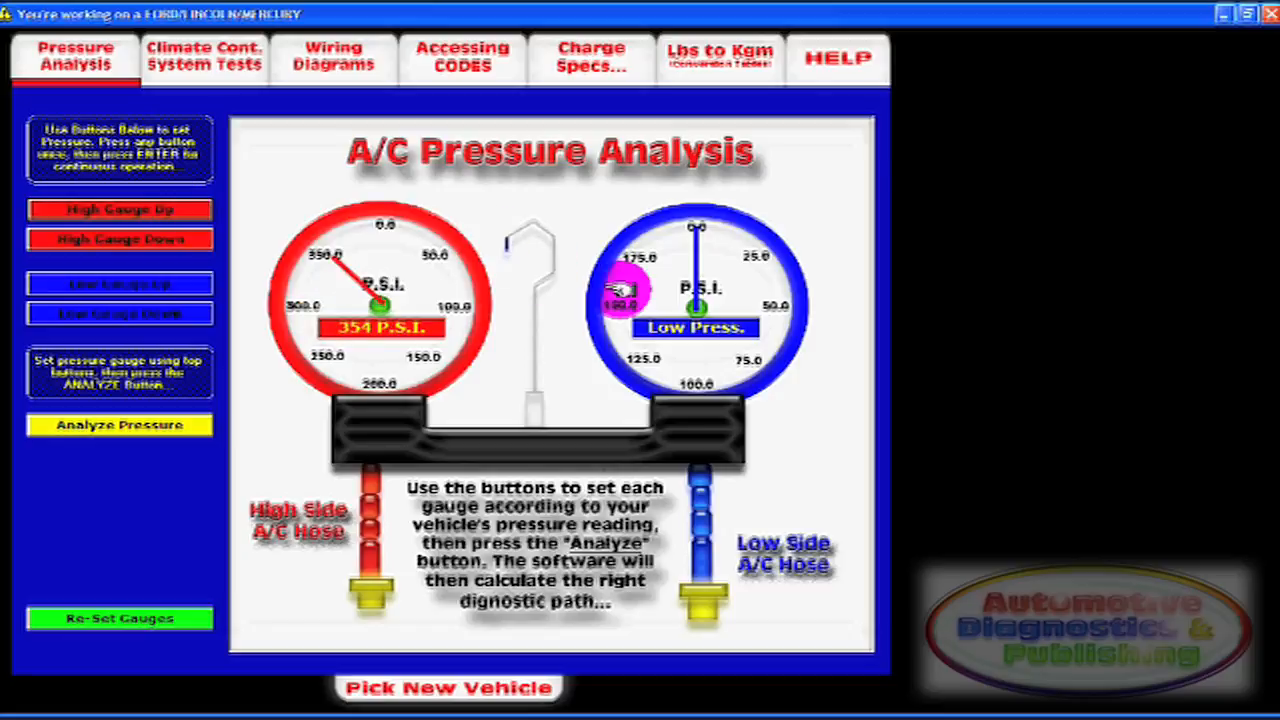
- Adjust the low-side gauge to about 51 PSI, then open Climate Control System Tests
{"action": "left_click", "coordinate": [119, 284]}
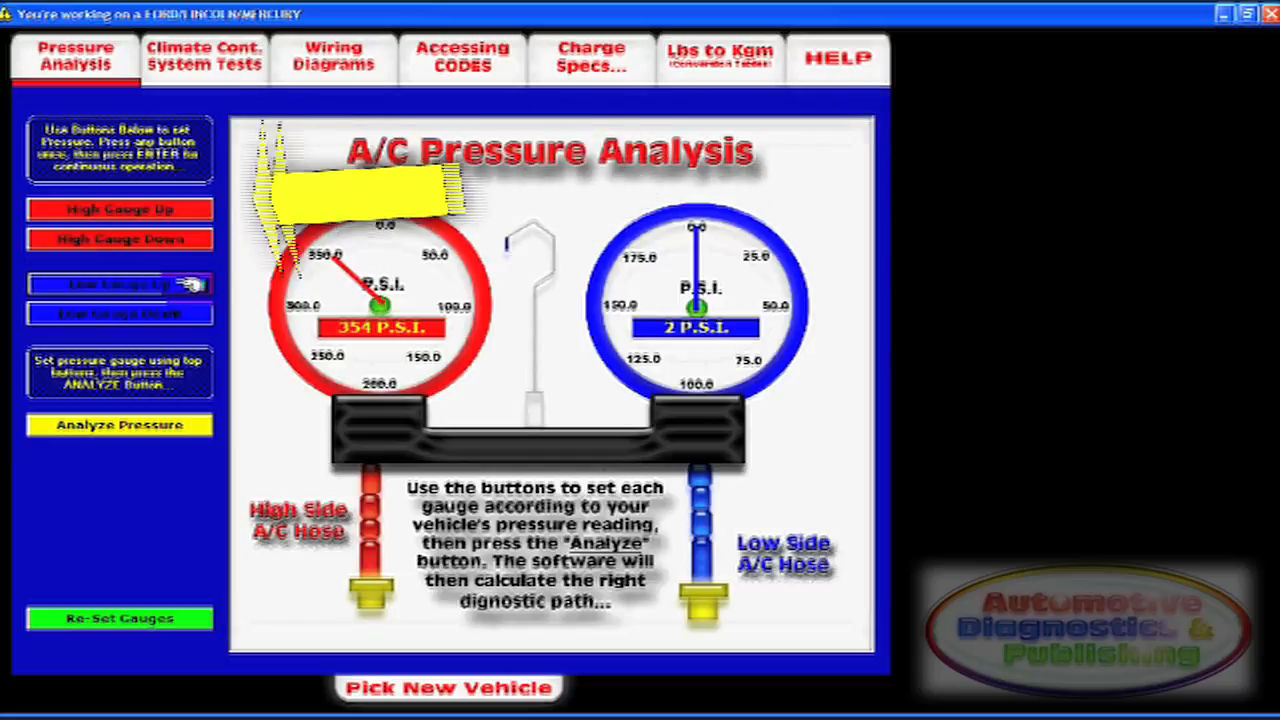
{"action": "left_click", "coordinate": [119, 284]}
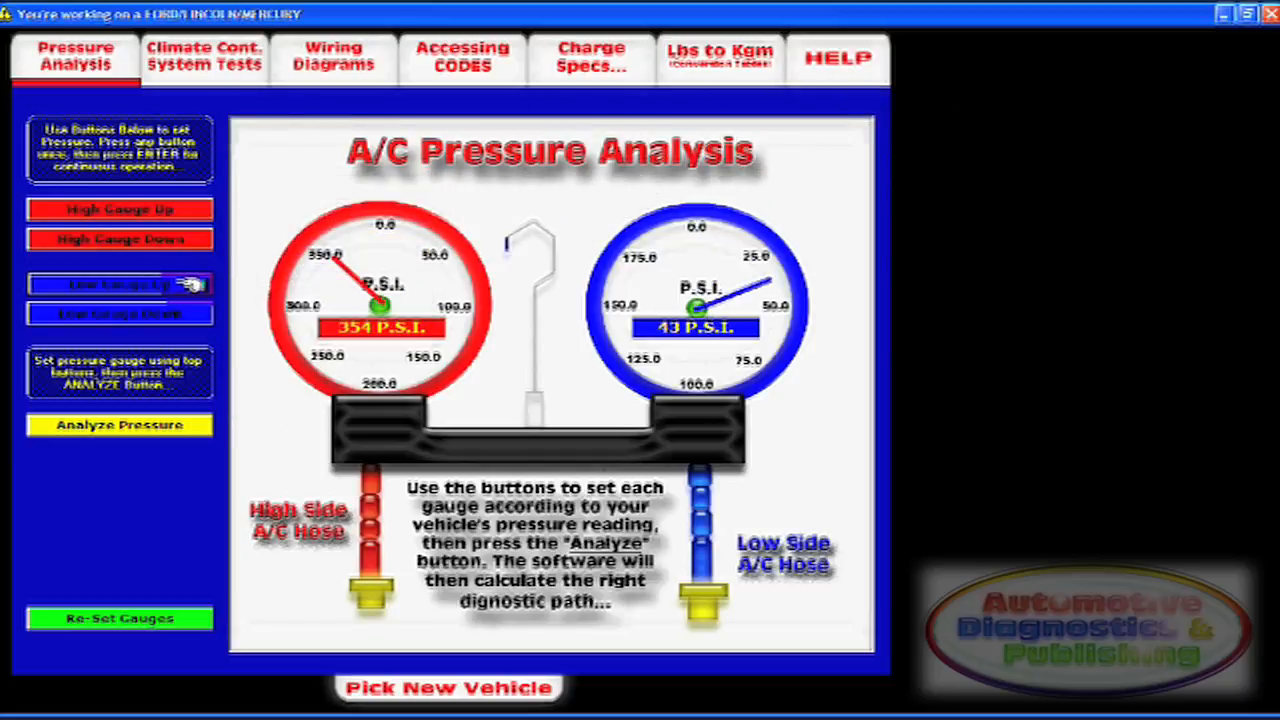
{"action": "left_click", "coordinate": [120, 284]}
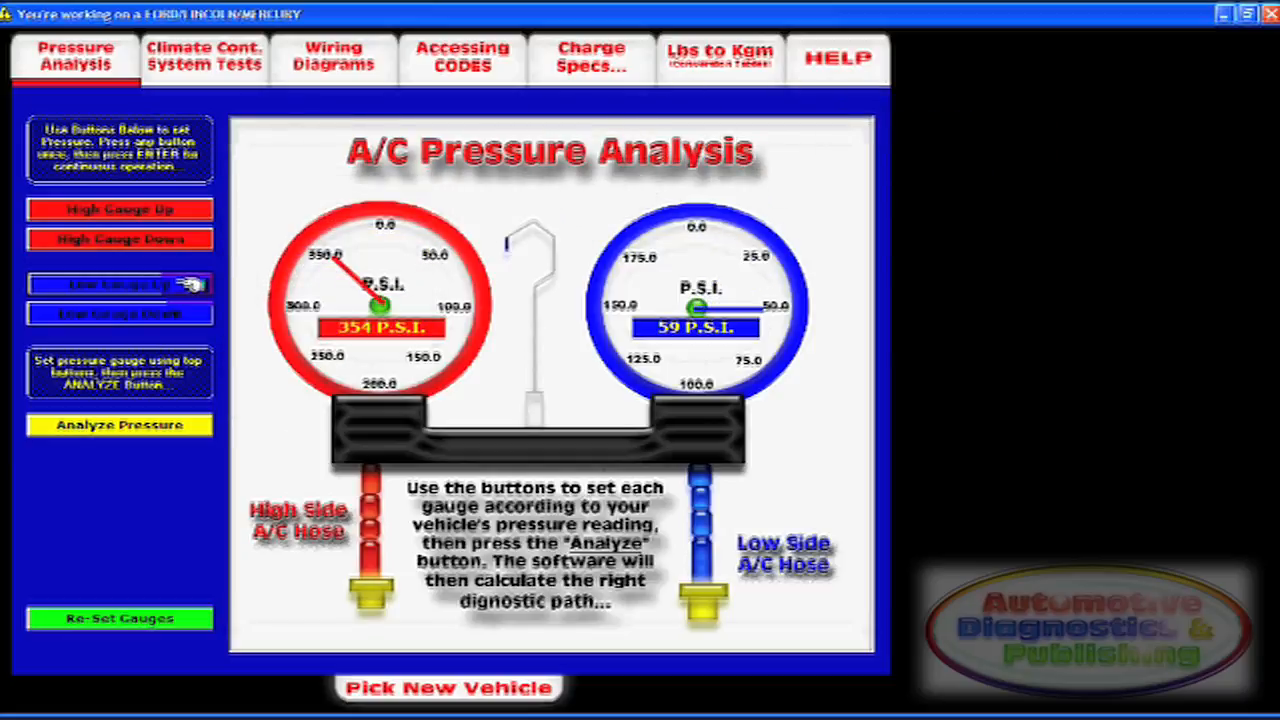
{"action": "left_click", "coordinate": [119, 424]}
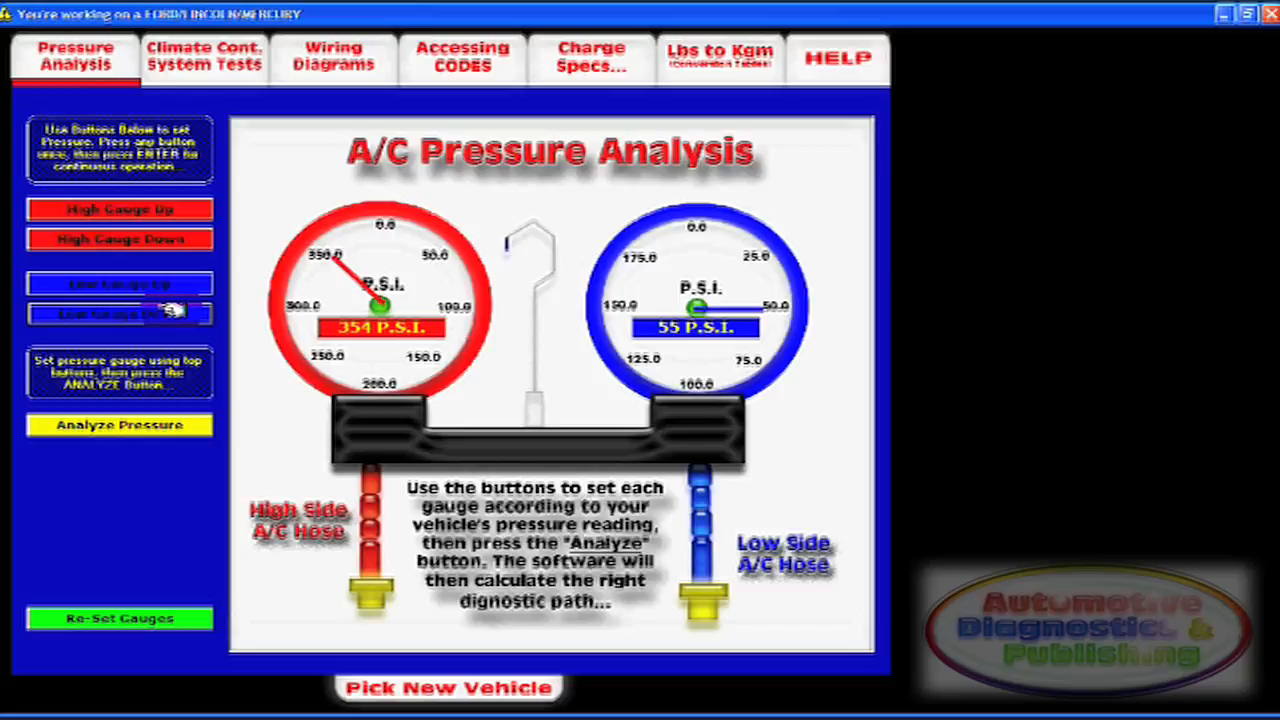
{"action": "left_click", "coordinate": [119, 313]}
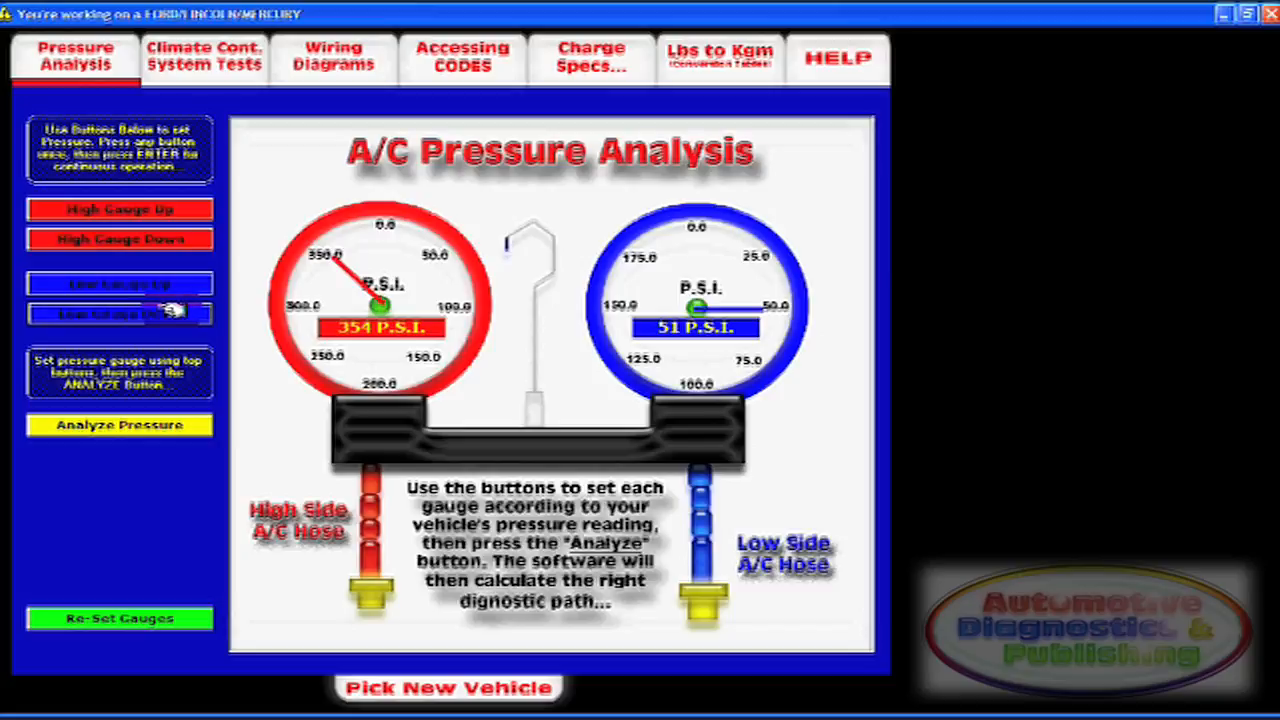
{"action": "left_click", "coordinate": [119, 424]}
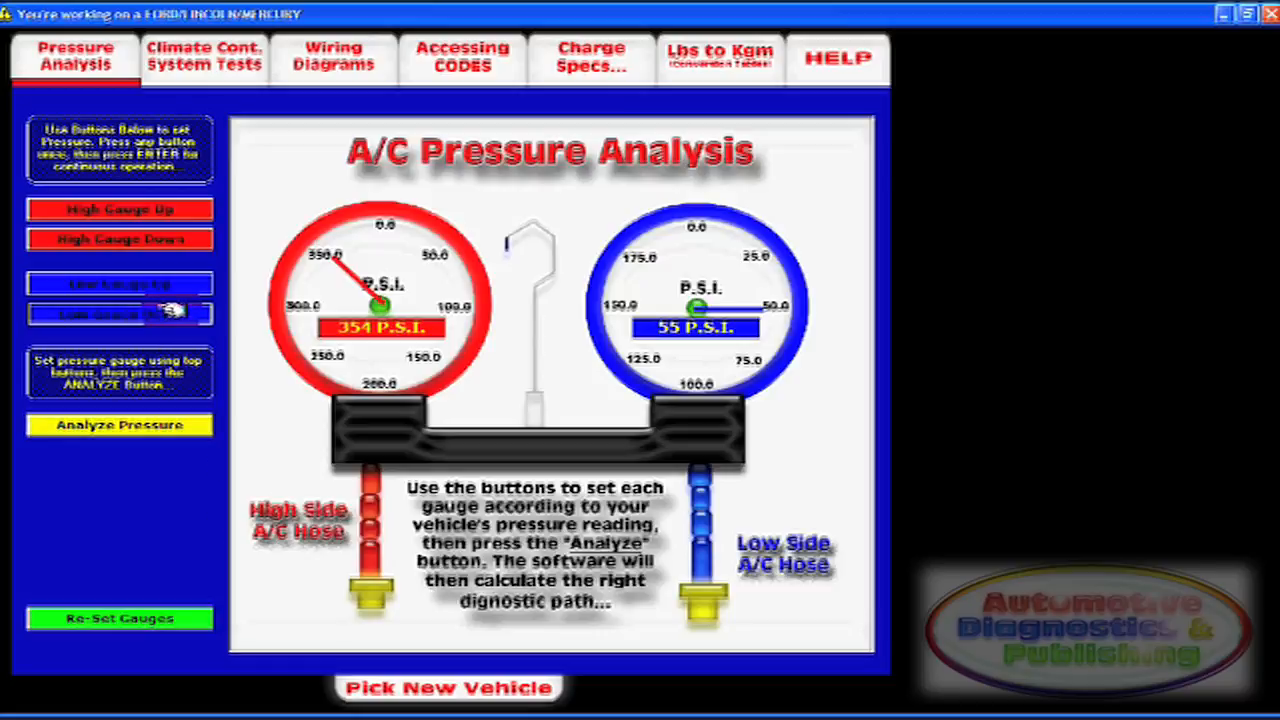
{"action": "left_click", "coordinate": [120, 313]}
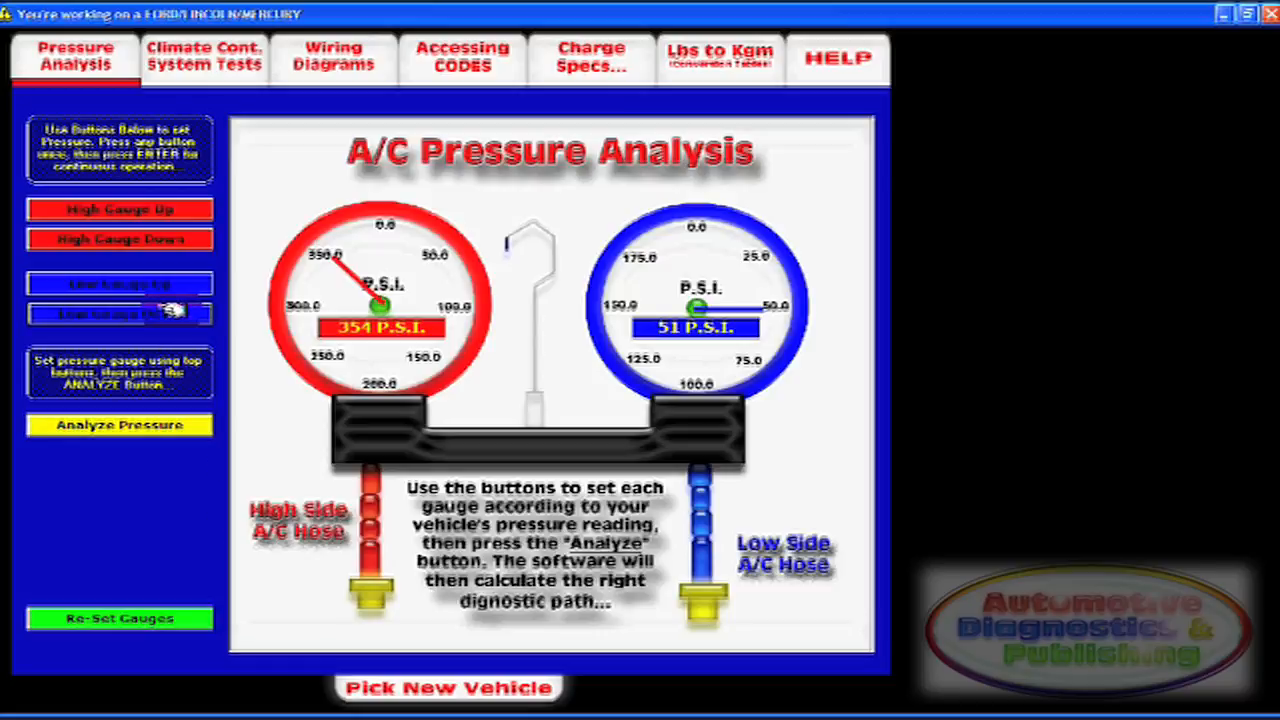
{"action": "left_click", "coordinate": [203, 56]}
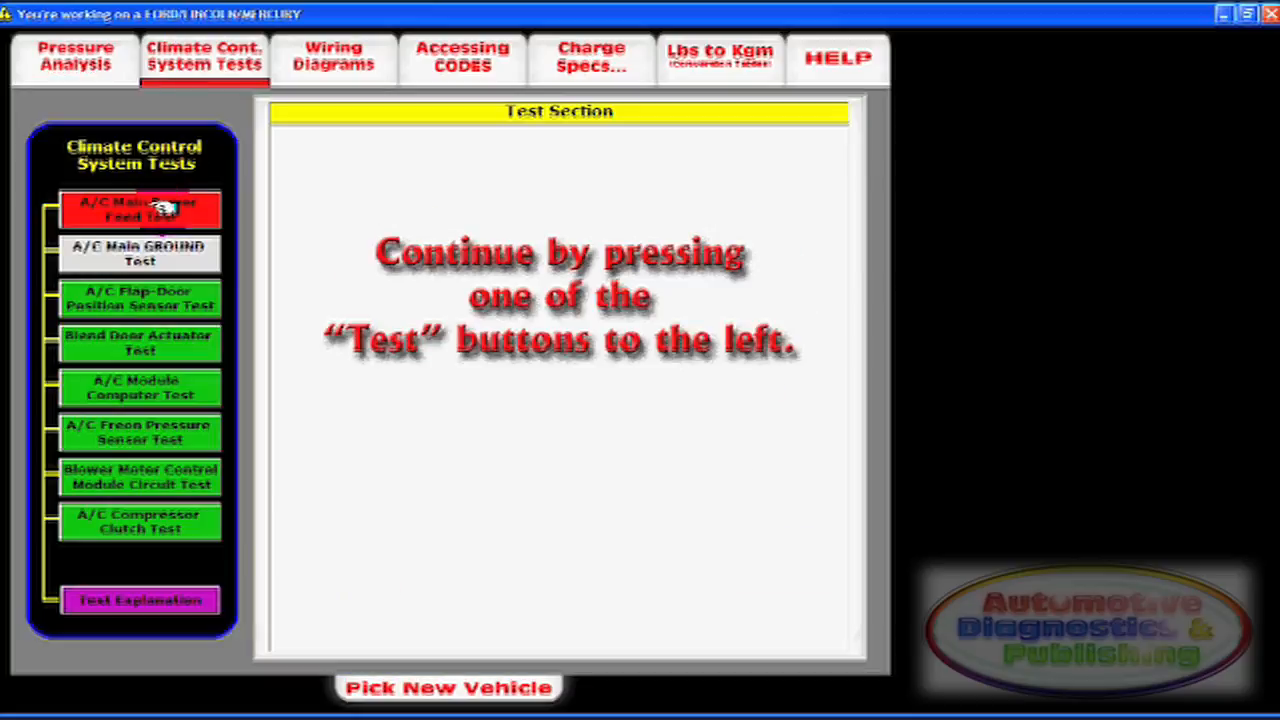
- View the main power feed, main ground and flap-door sensor tests, then open Wiring Diagrams
{"action": "left_click", "coordinate": [140, 210]}
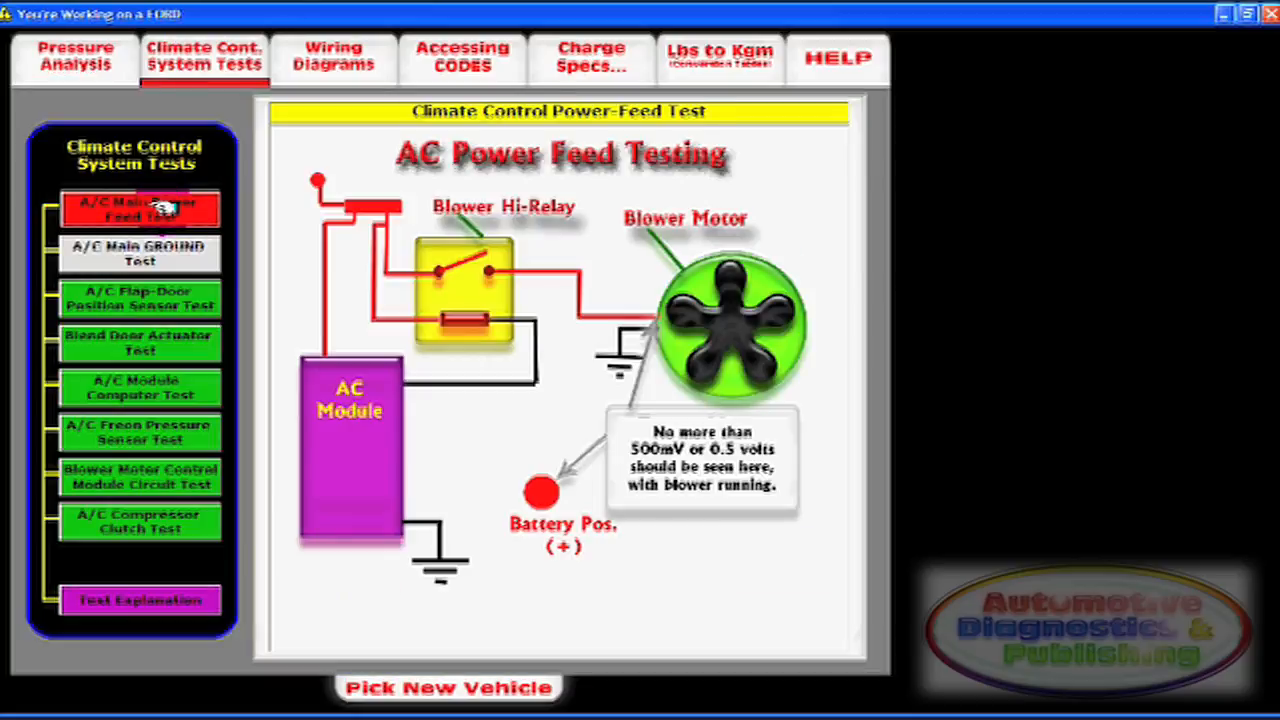
{"action": "left_click", "coordinate": [140, 253]}
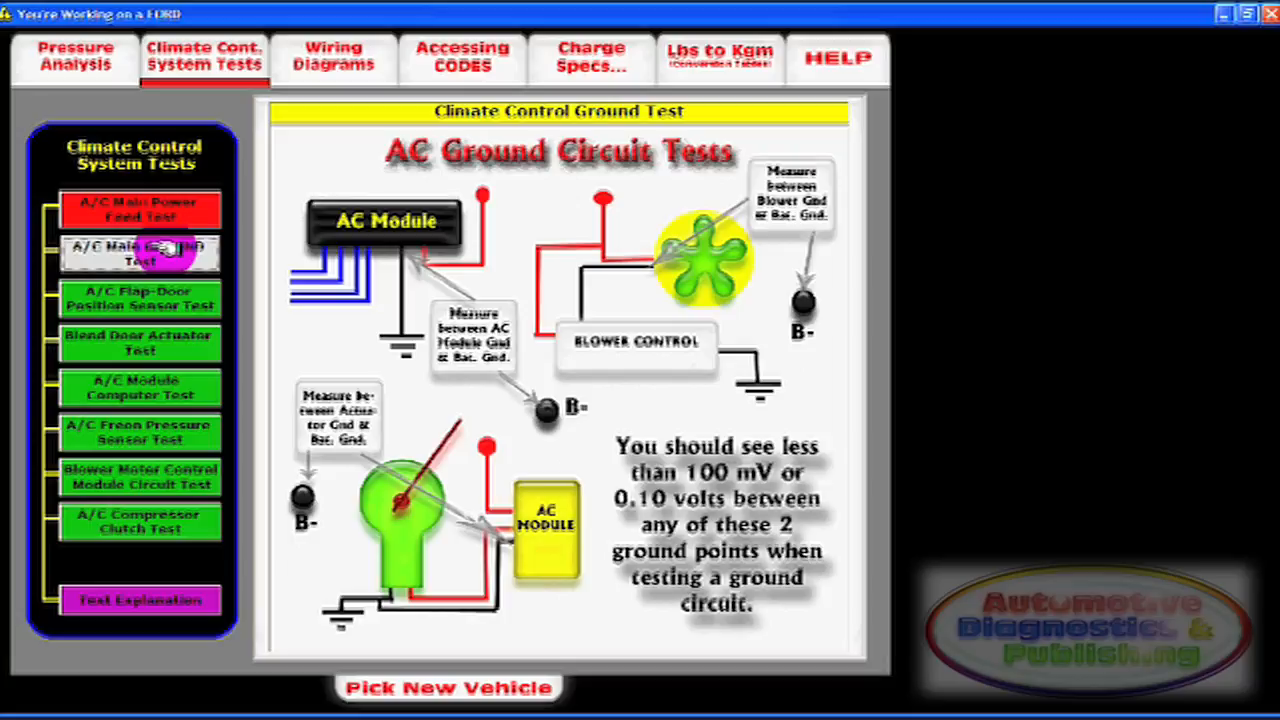
{"action": "left_click", "coordinate": [140, 298]}
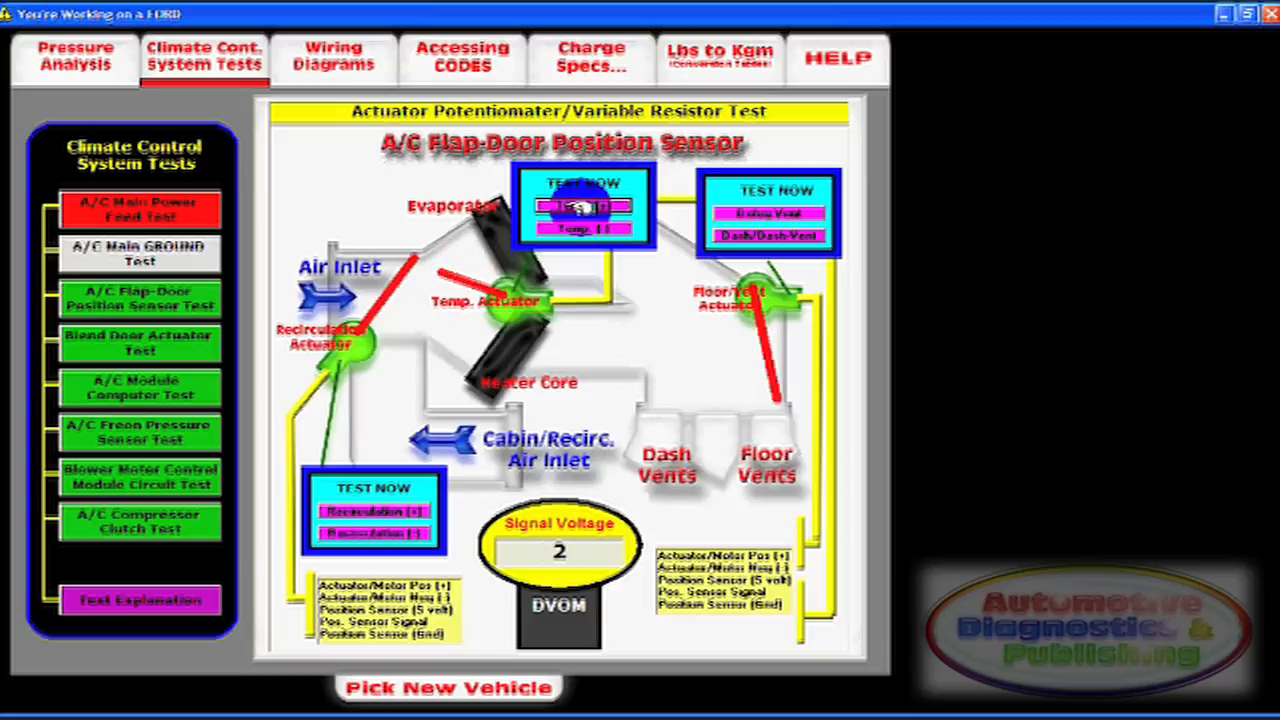
{"action": "left_click", "coordinate": [333, 56]}
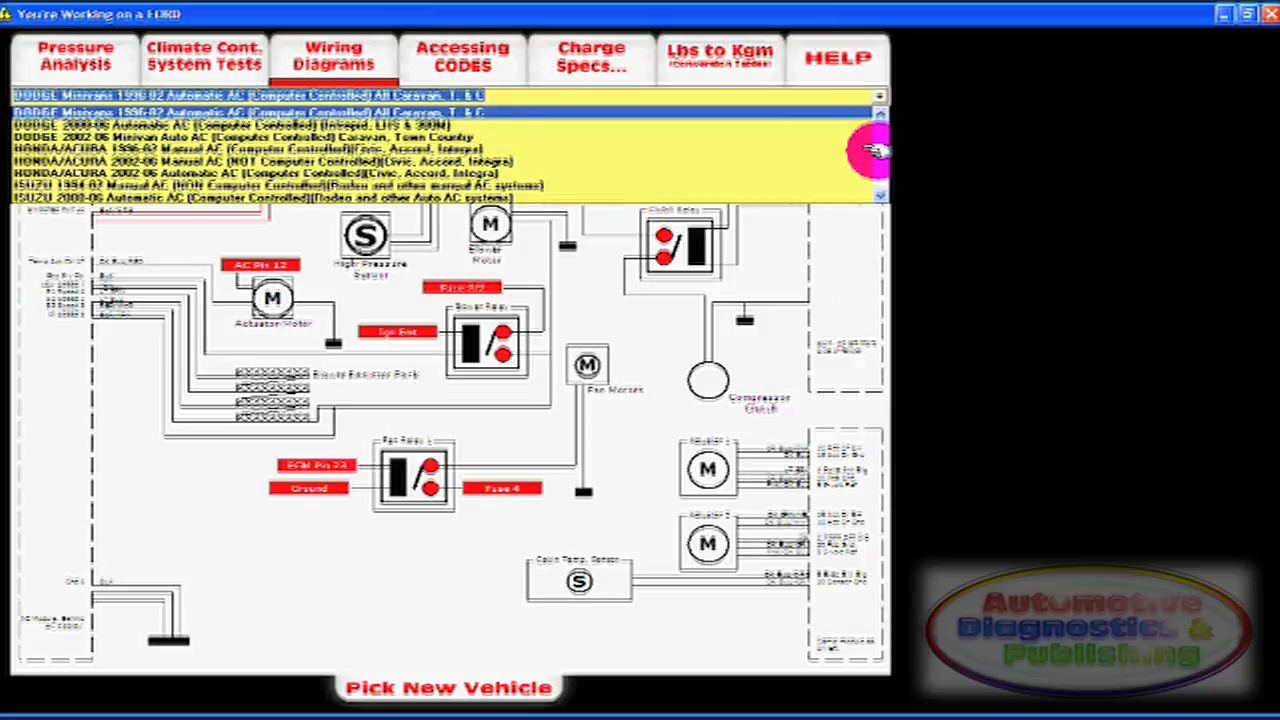
- Display the Toyota 1993-00 Manual AC wiring diagram, then open Accessing CODES
{"action": "scroll", "scroll_direction": "down", "scroll_amount": 3}
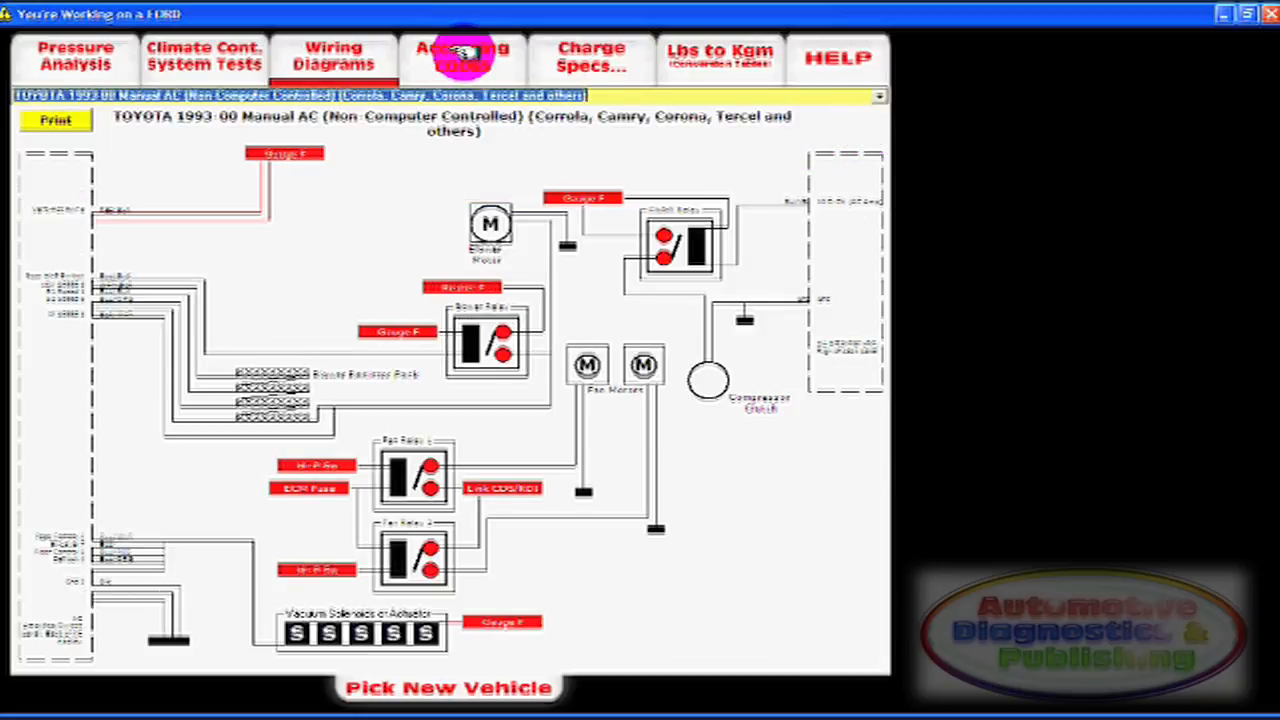
{"action": "left_click", "coordinate": [462, 57]}
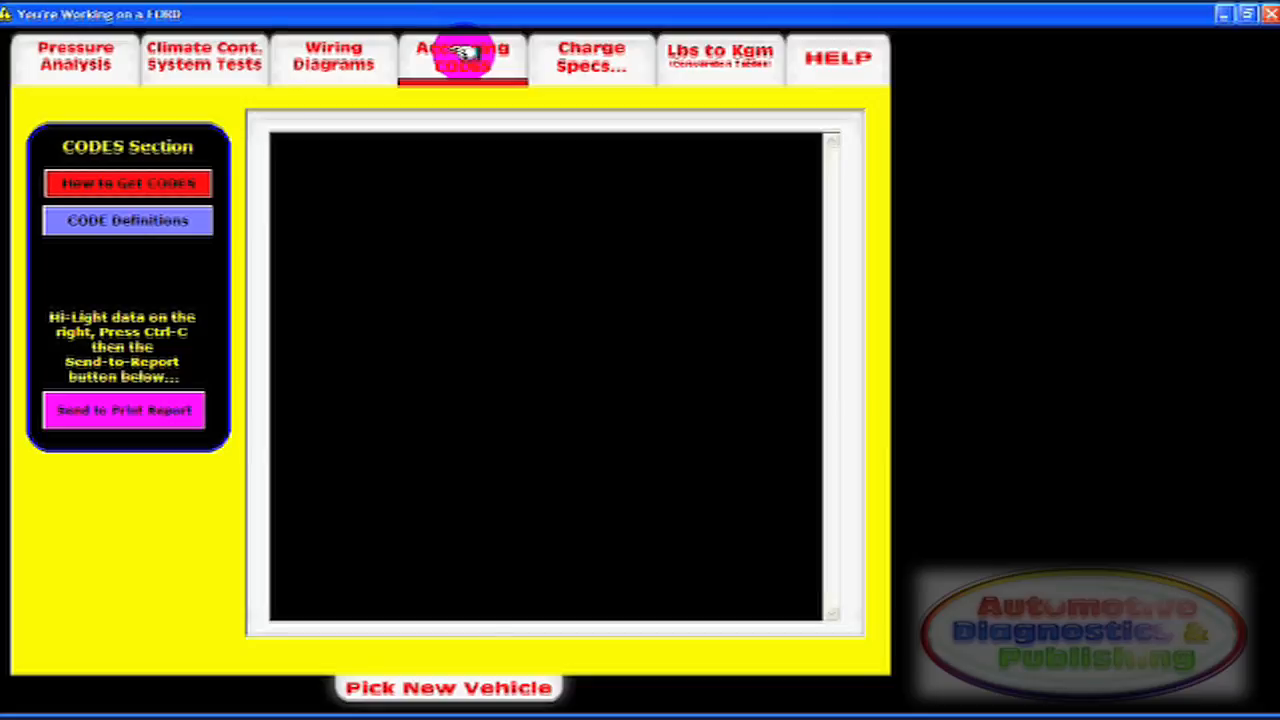
- Show Ford code-access instructions and scroll the Early Ford, Sable/Taurus and Continental code definitions
{"action": "left_click", "coordinate": [462, 56]}
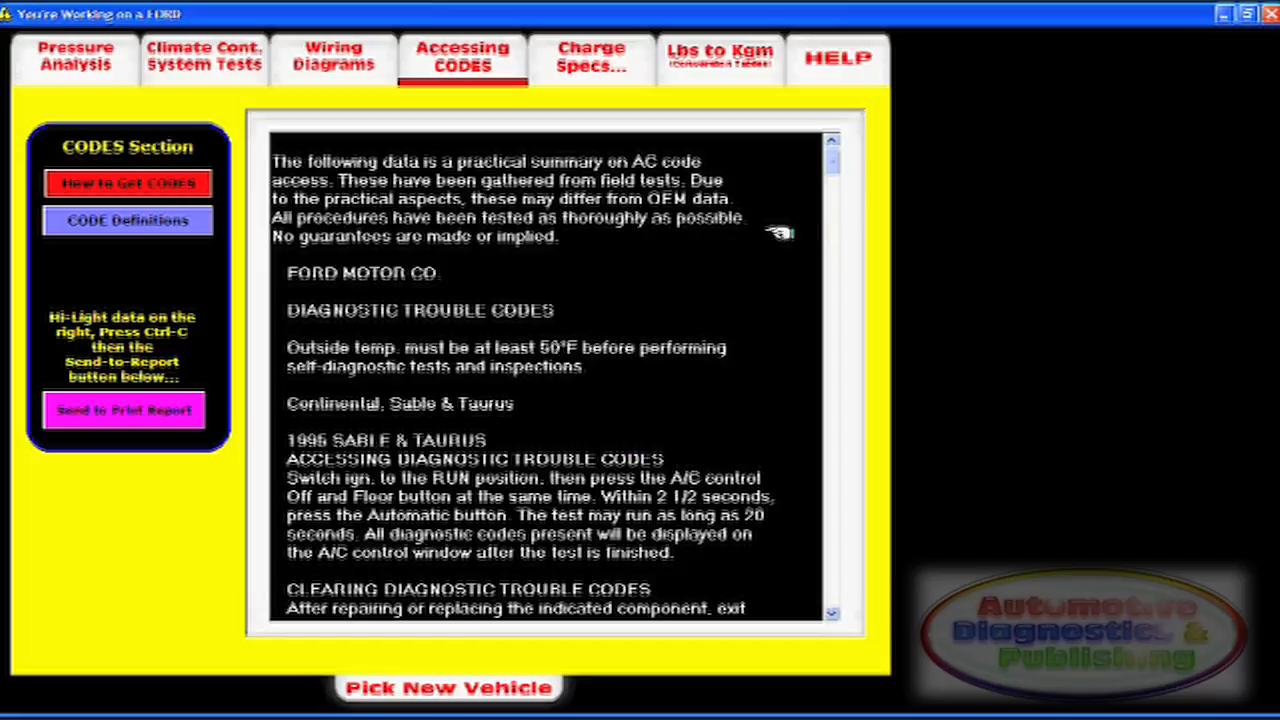
{"action": "scroll", "scroll_direction": "down", "scroll_amount": 3}
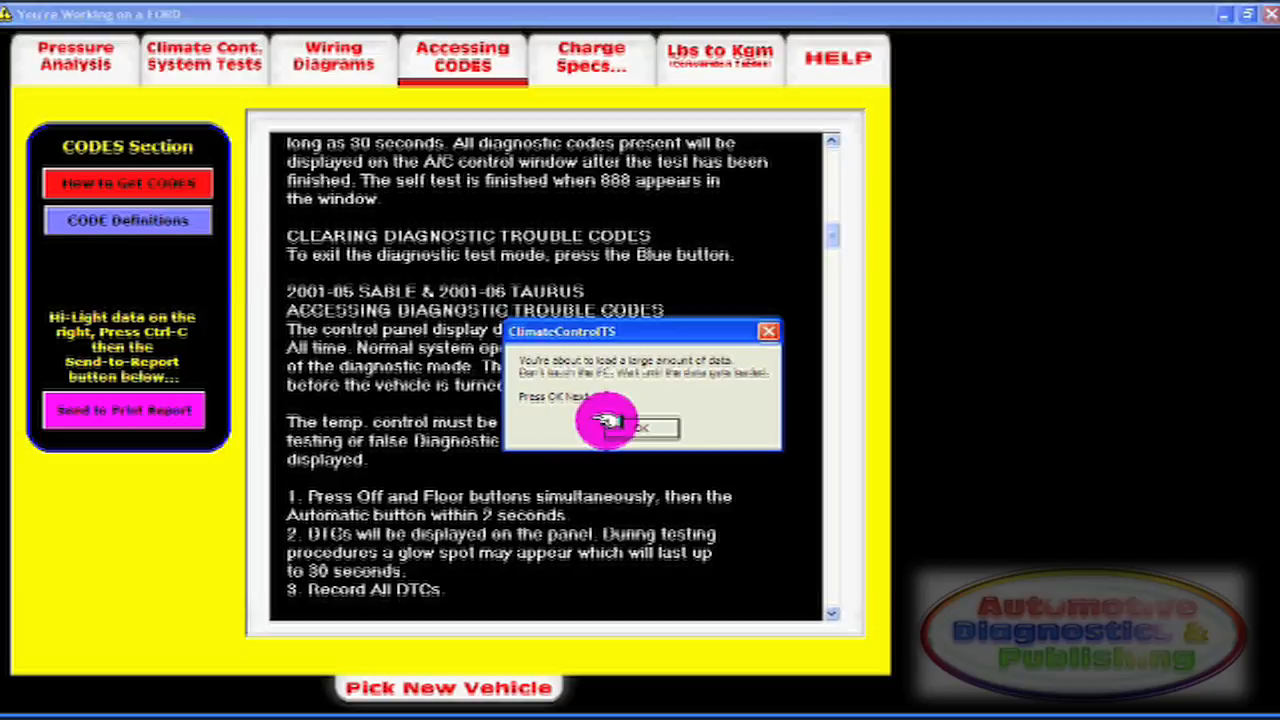
{"action": "left_click", "coordinate": [640, 427]}
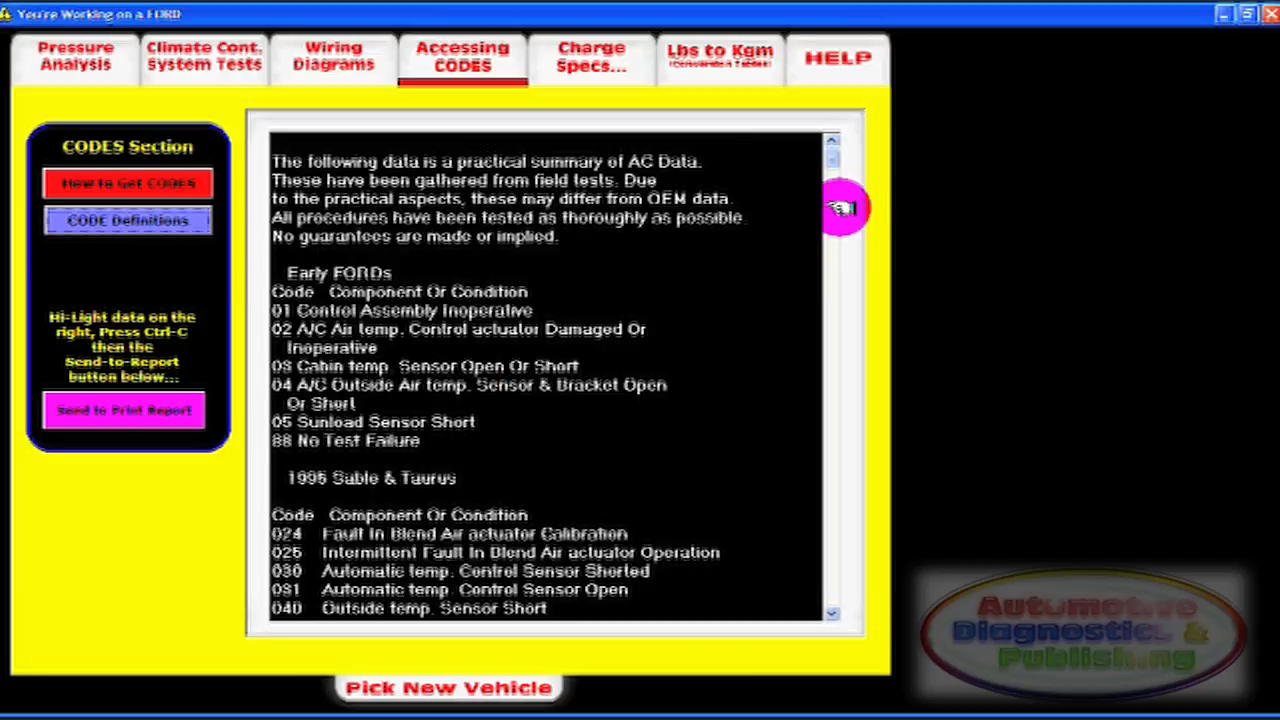
{"action": "scroll", "scroll_direction": "down", "scroll_amount": 3}
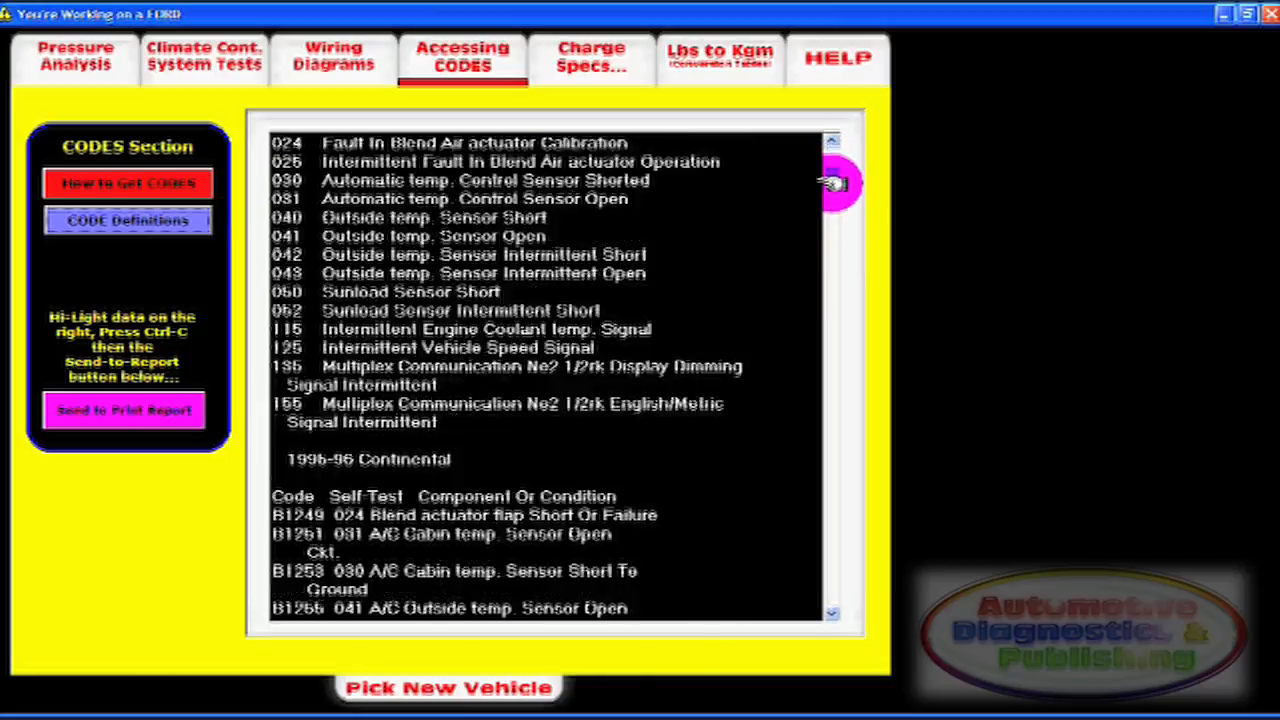
{"action": "scroll", "scroll_direction": "down", "scroll_amount": 3}
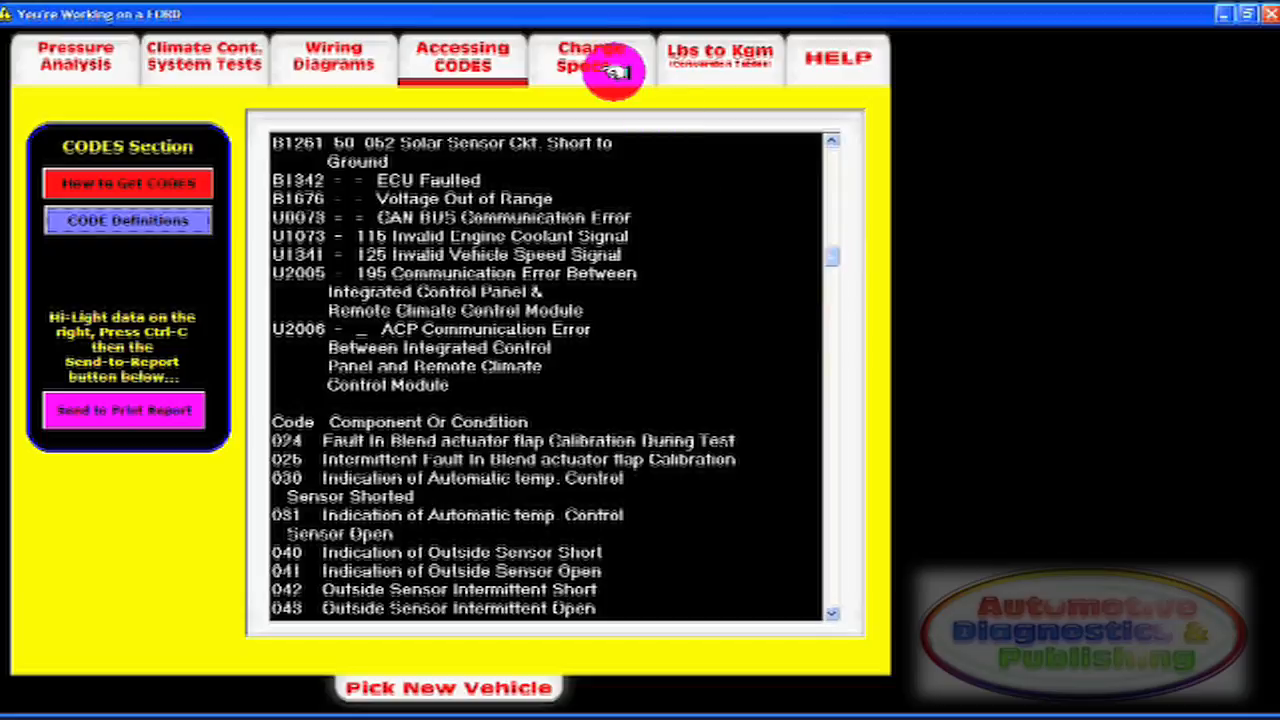
- Load and scroll the Ford AC charge specifications, then open the Lbs to Kgm page
{"action": "left_click", "coordinate": [590, 57]}
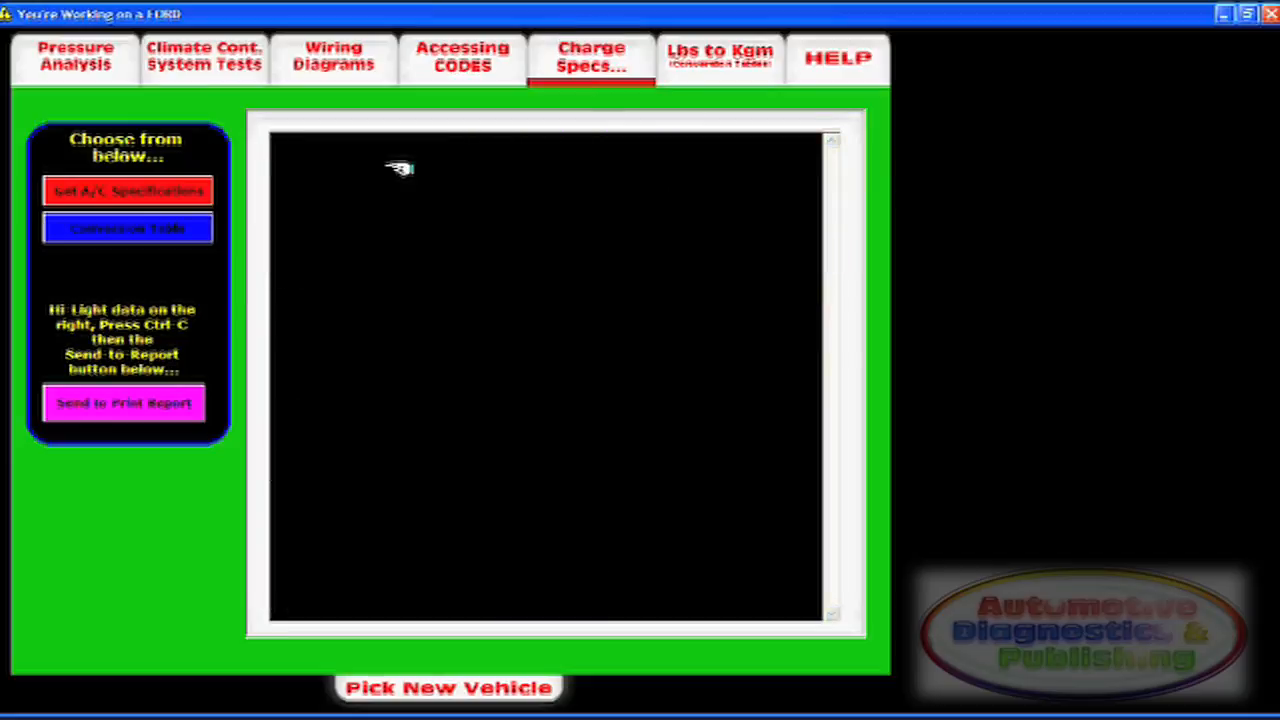
{"action": "left_click", "coordinate": [127, 190]}
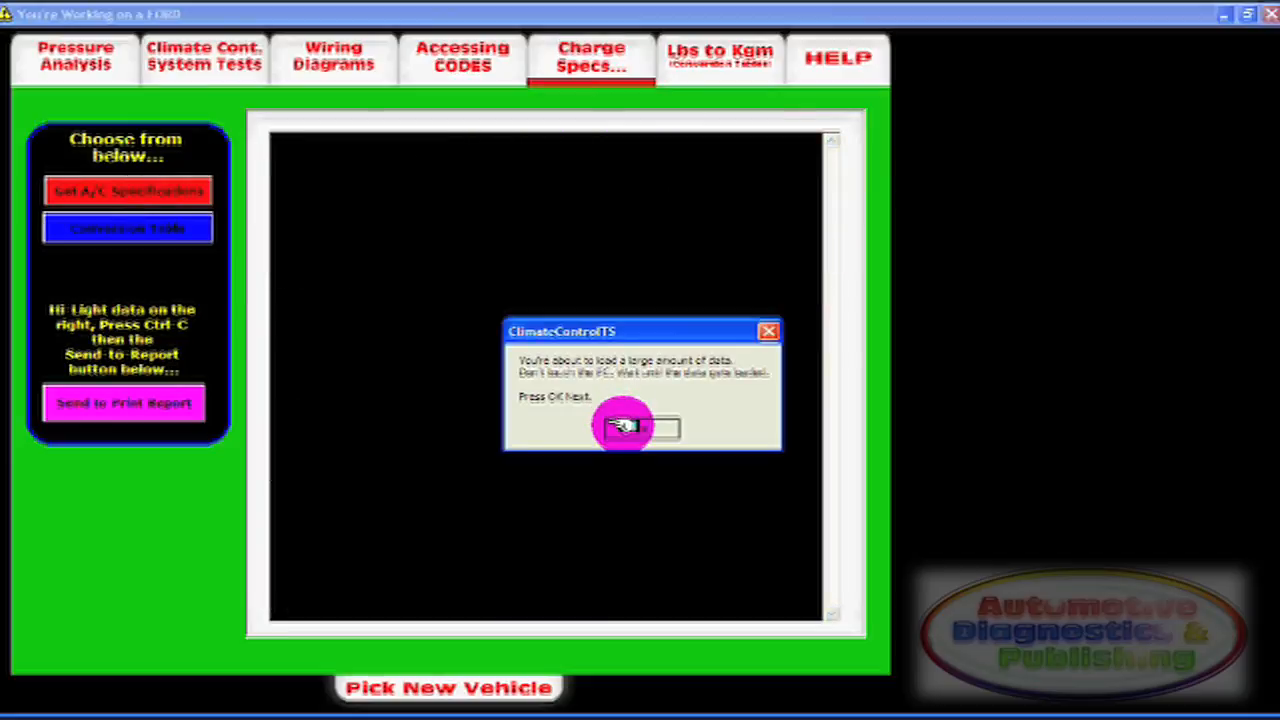
{"action": "left_click", "coordinate": [623, 425]}
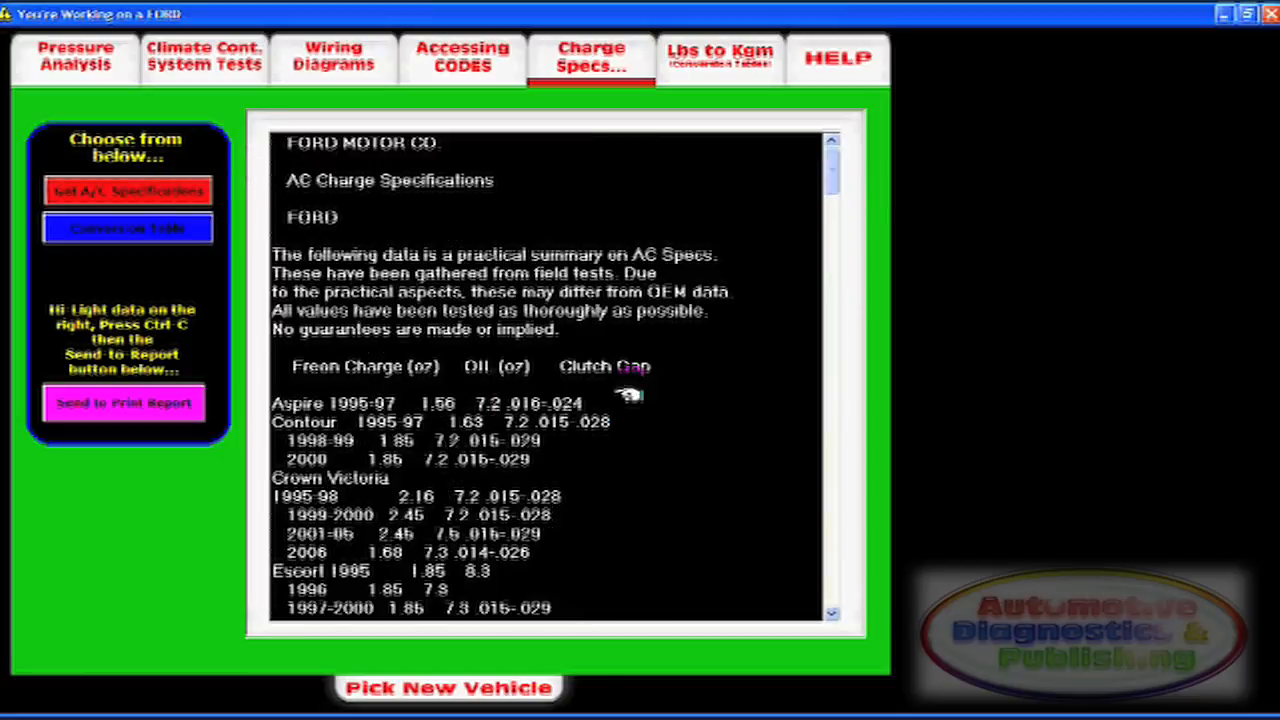
{"action": "scroll", "scroll_direction": "down", "scroll_amount": 3}
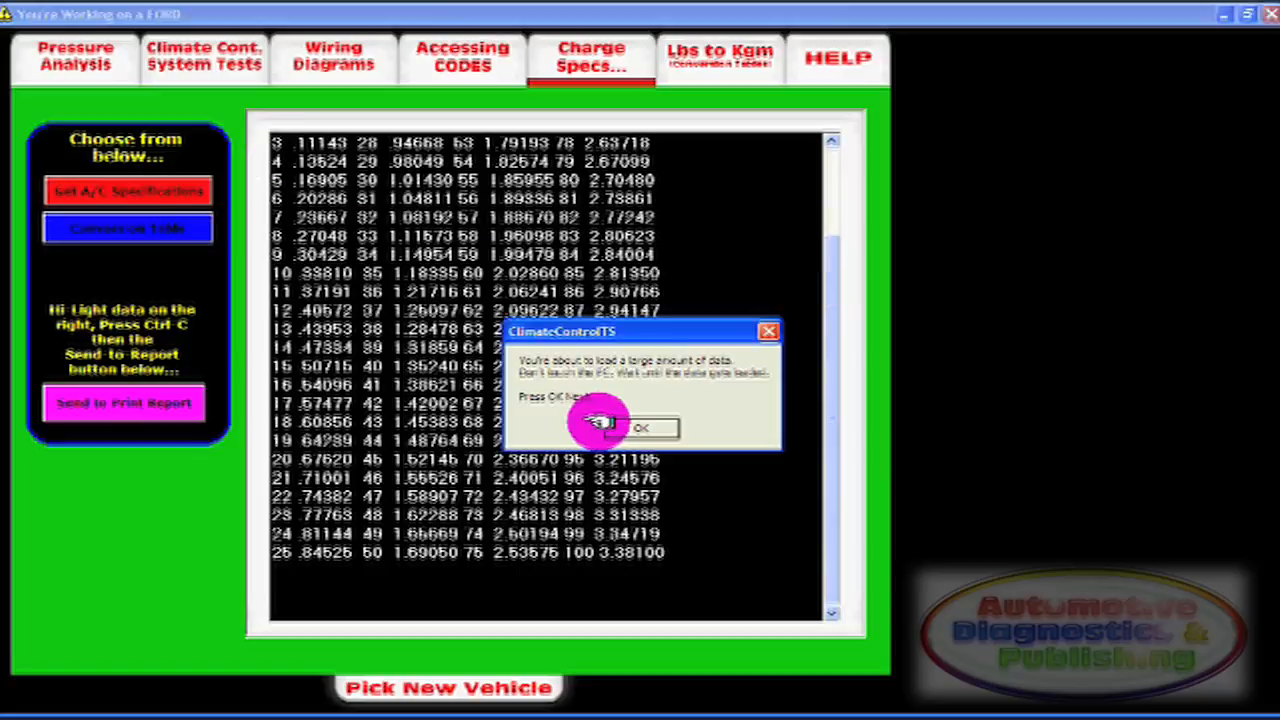
{"action": "left_click", "coordinate": [640, 427]}
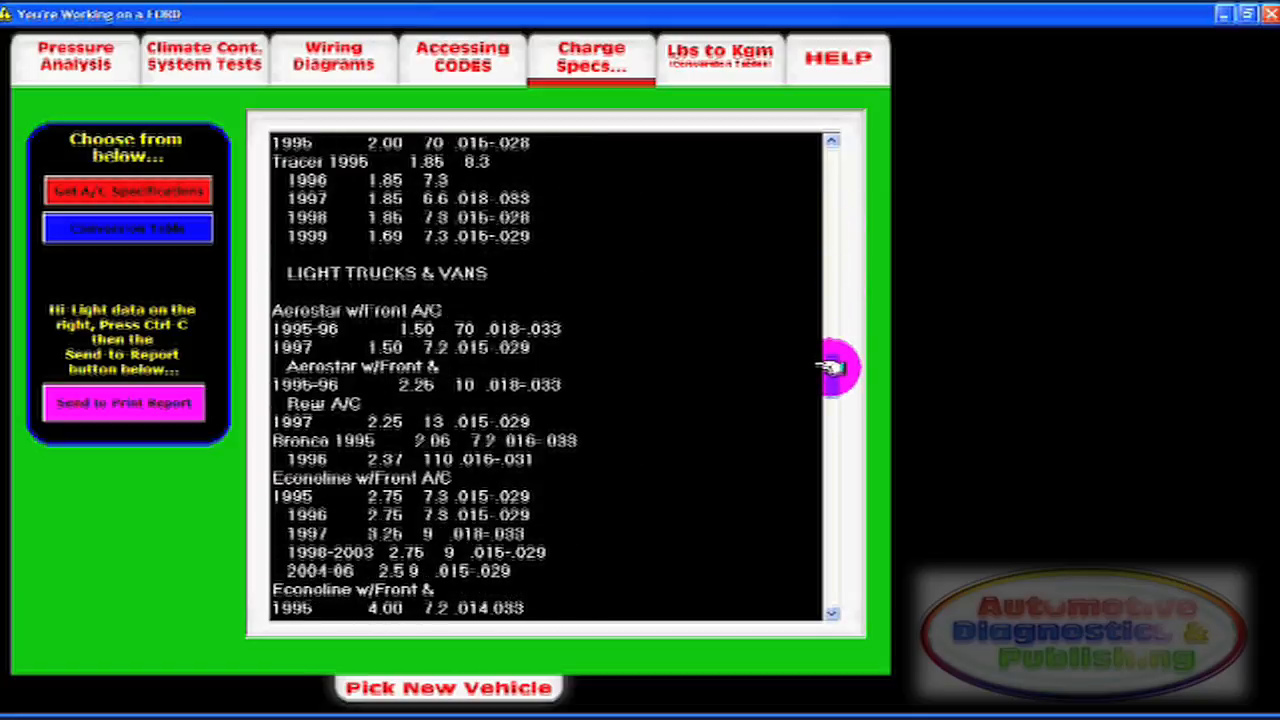
{"action": "scroll", "scroll_direction": "down", "scroll_amount": 3}
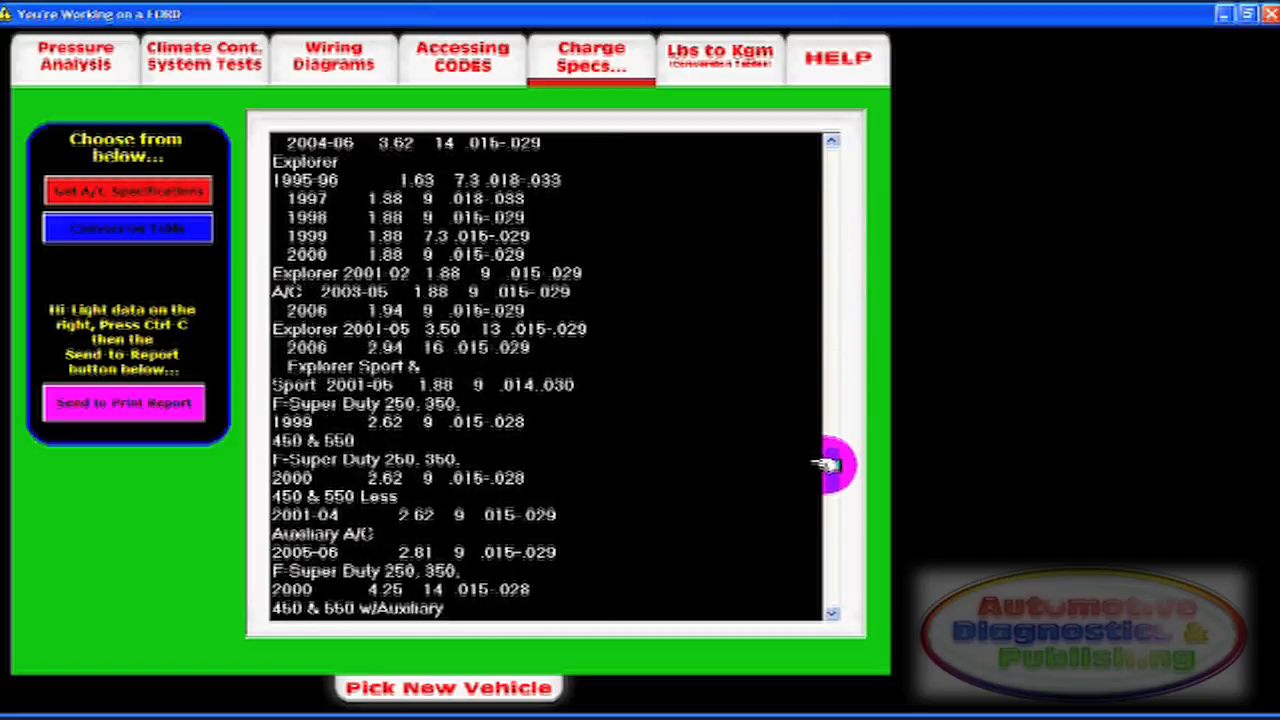
{"action": "scroll", "scroll_direction": "down", "scroll_amount": 3}
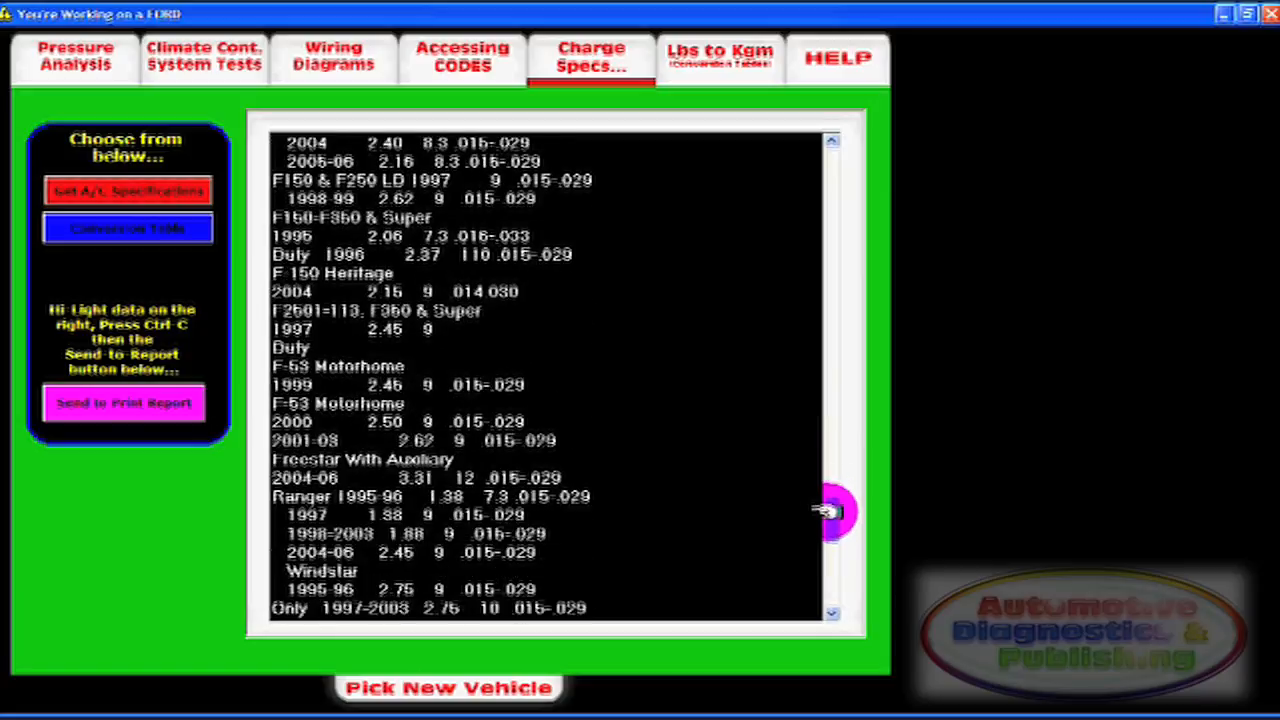
{"action": "left_click", "coordinate": [720, 58]}
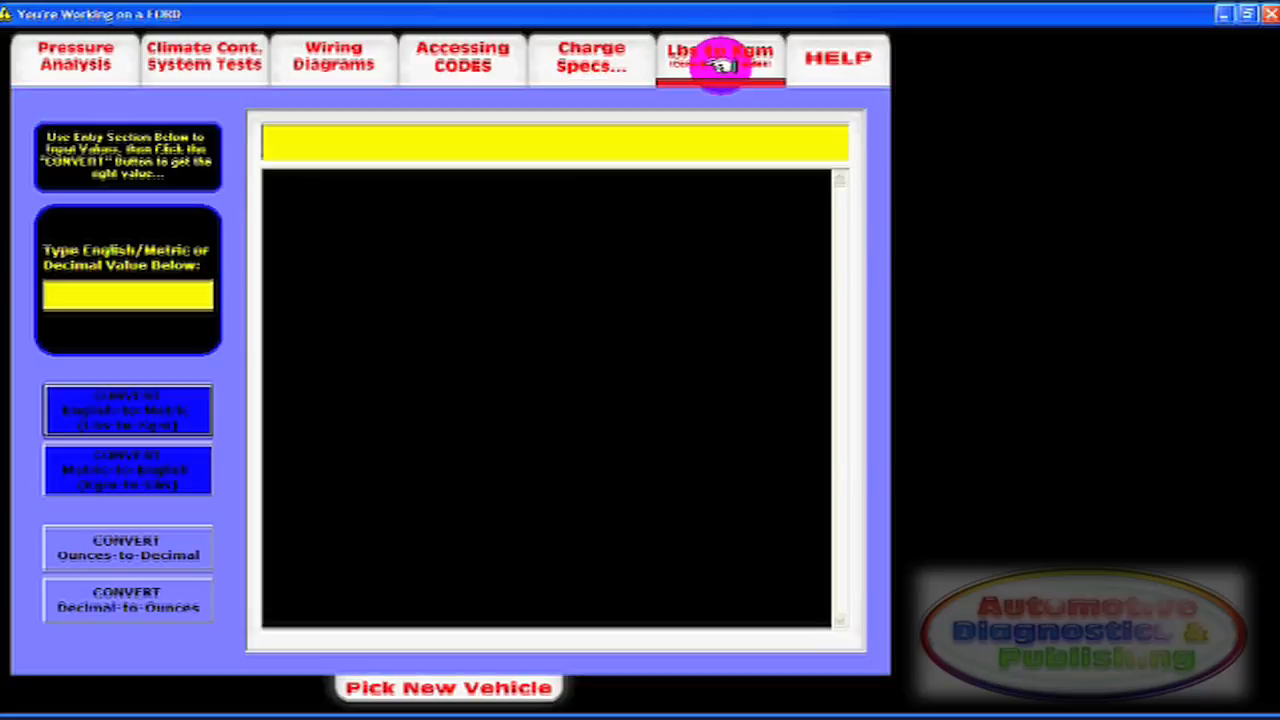
- Convert 4.5 between pounds and kilograms, ending with 4.5 Lbs = 4 Lb. 8 Oz
{"action": "left_click", "coordinate": [720, 57]}
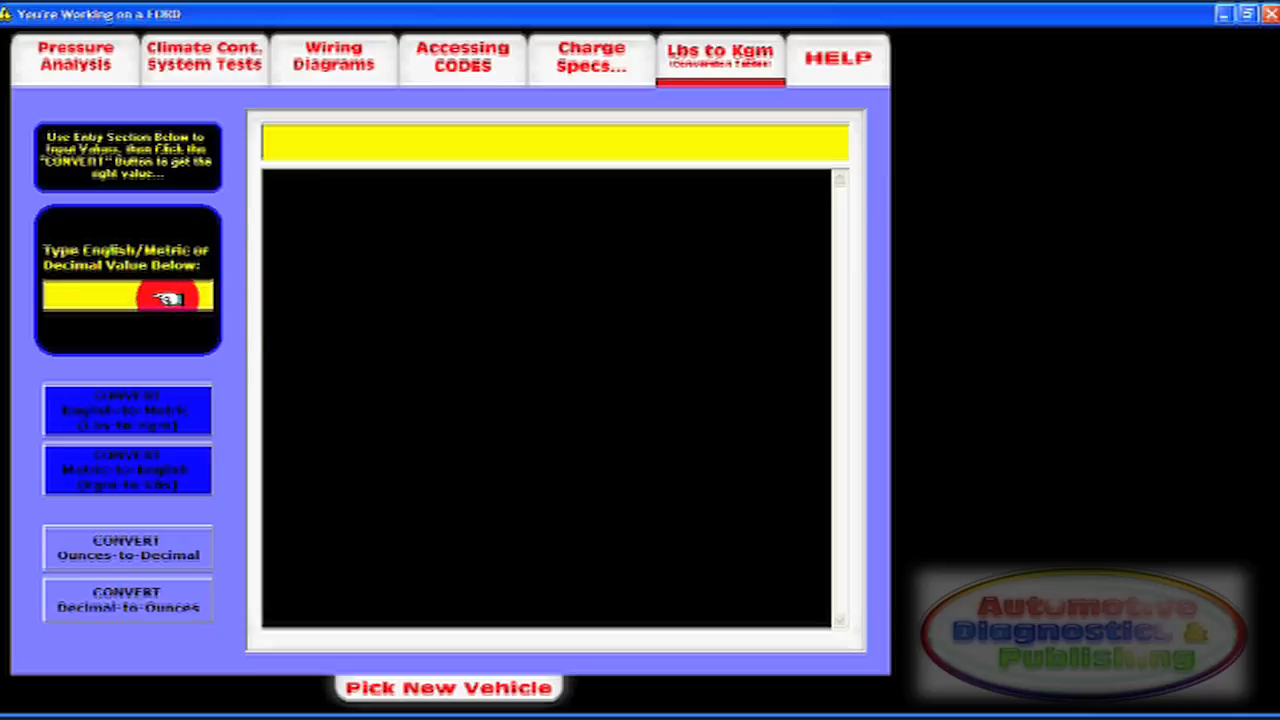
{"action": "type", "text": "4.5"}
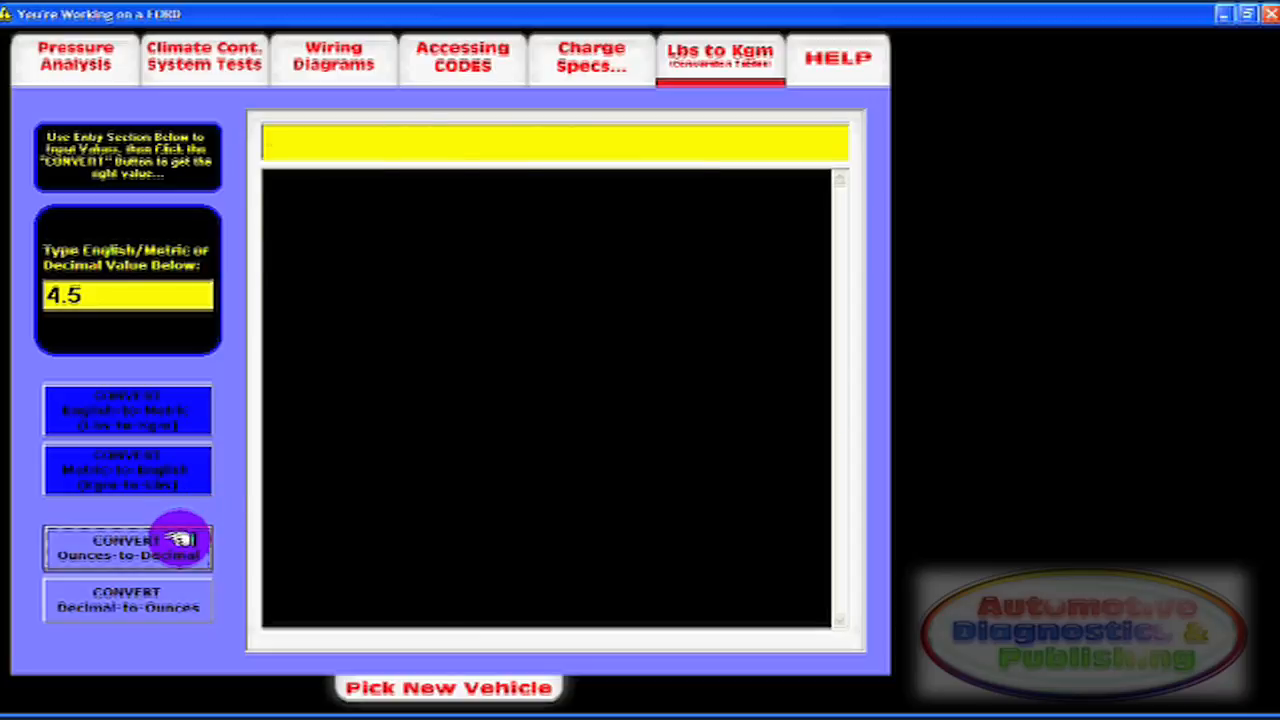
{"action": "left_click", "coordinate": [127, 600]}
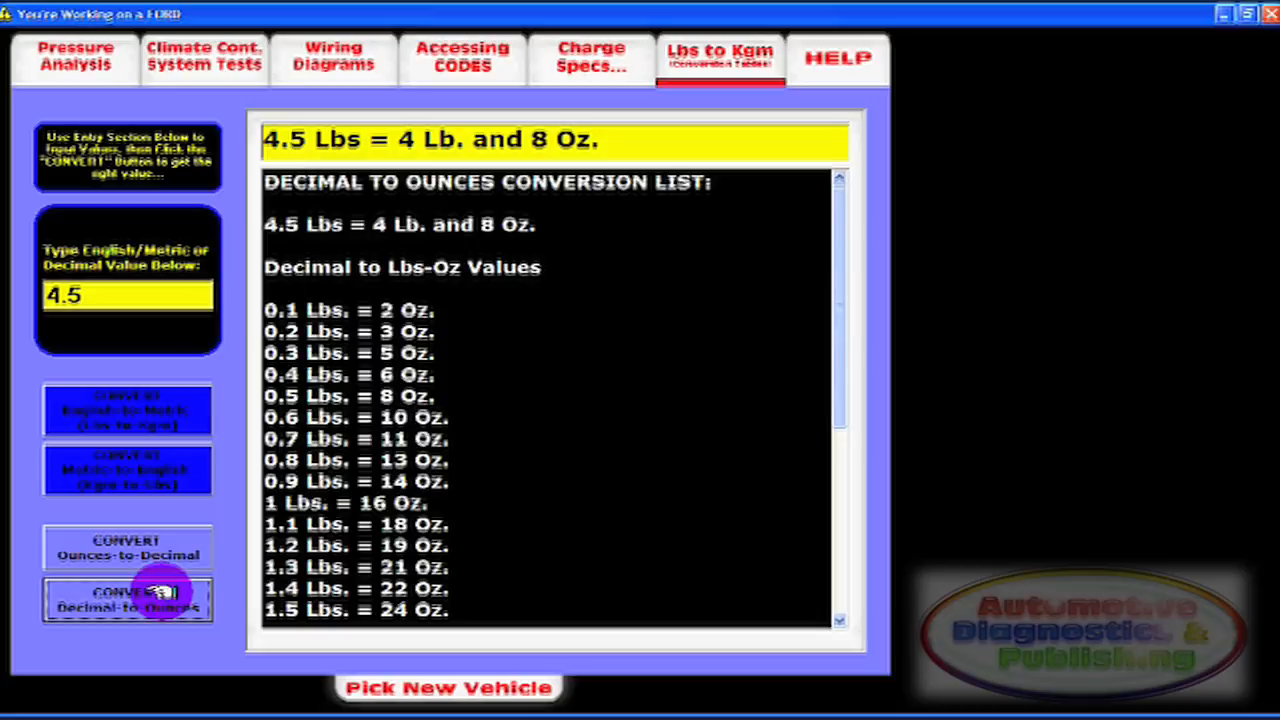
{"action": "left_click", "coordinate": [127, 410]}
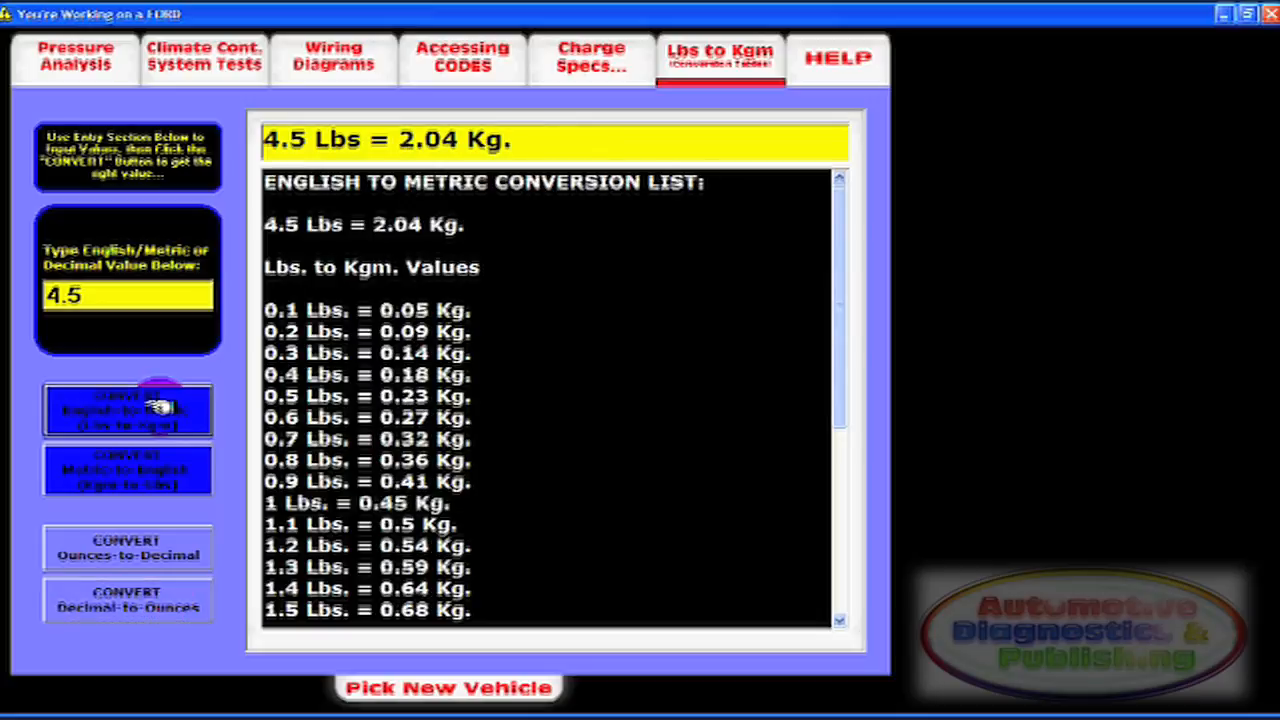
{"action": "left_click", "coordinate": [127, 470]}
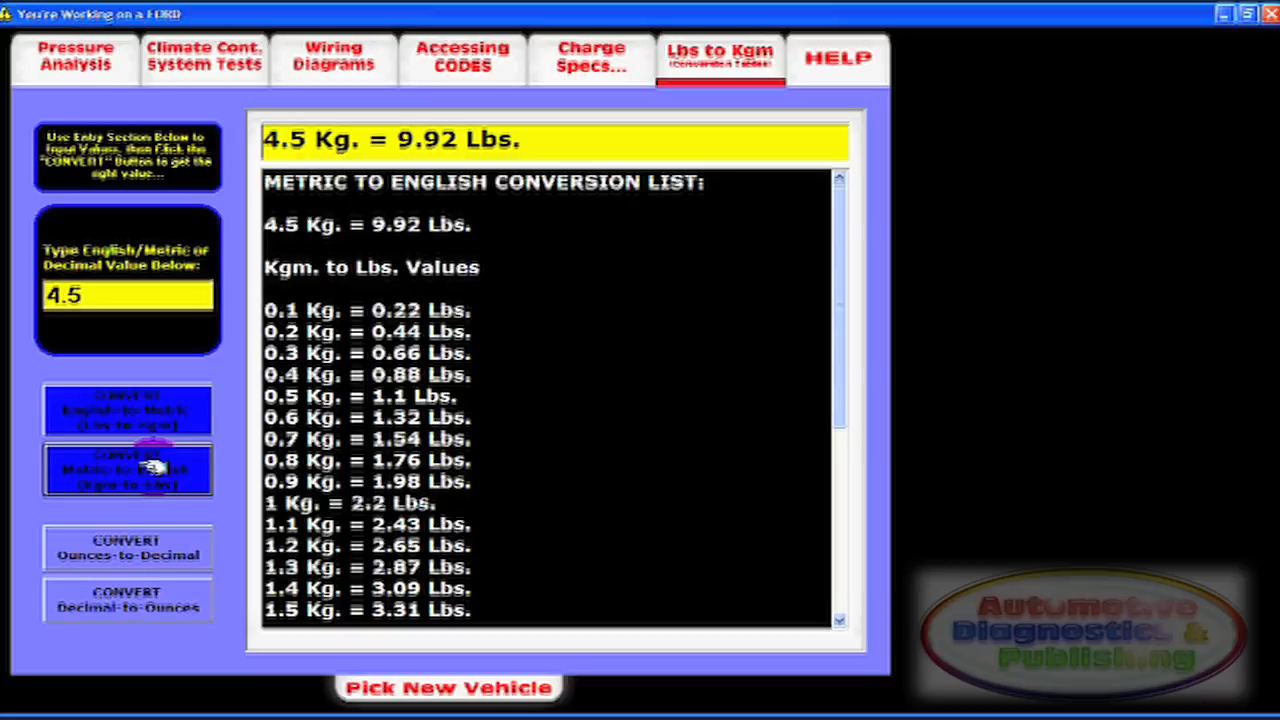
{"action": "left_click", "coordinate": [127, 600]}
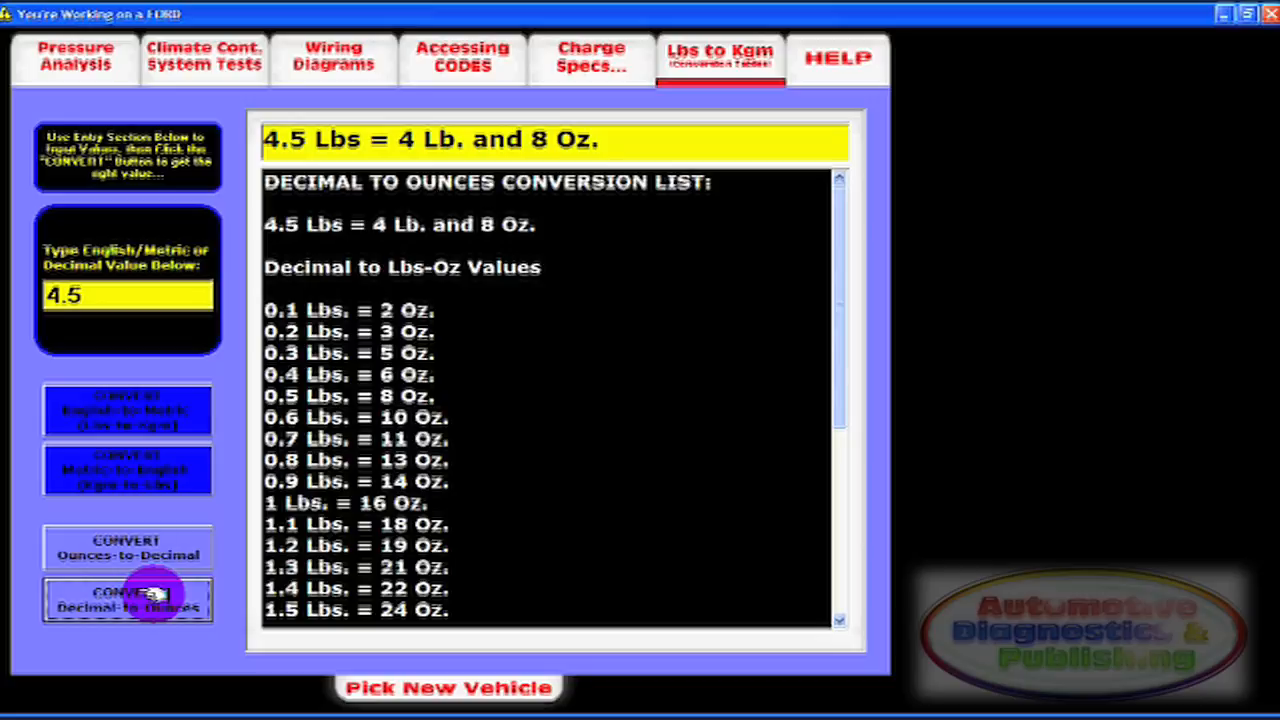
{"action": "left_click", "coordinate": [127, 410]}
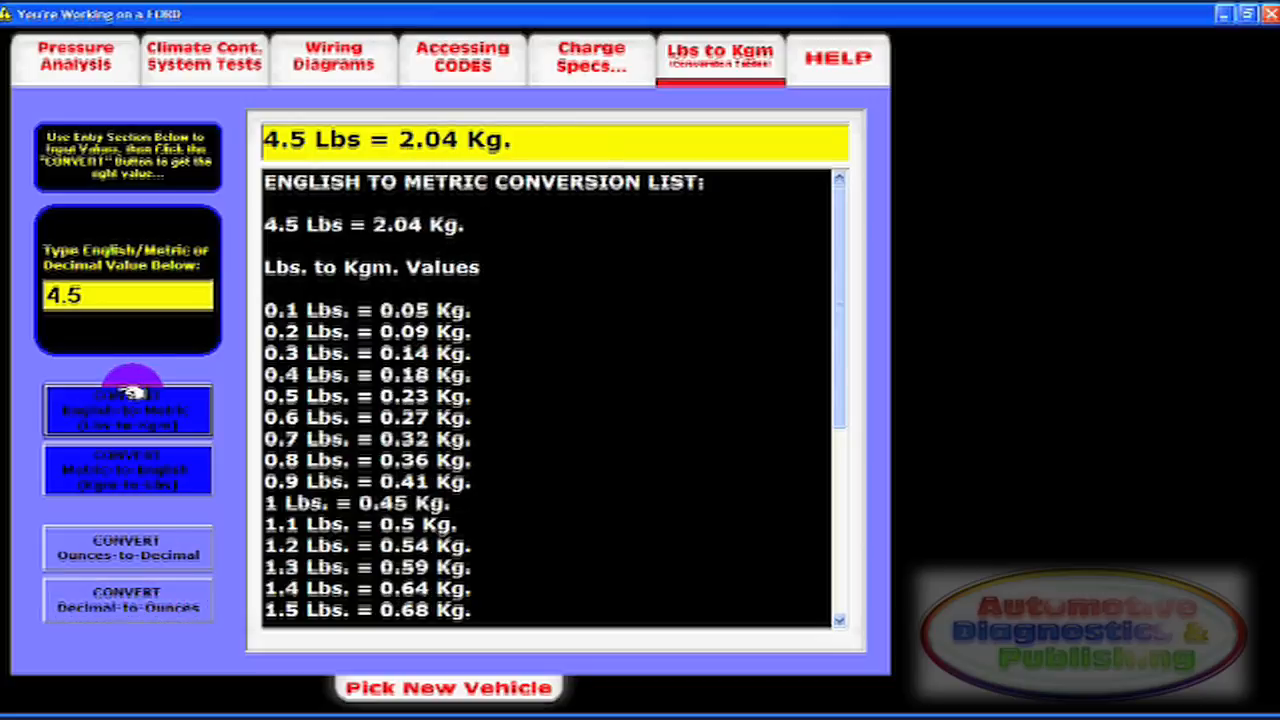
{"action": "left_click", "coordinate": [127, 600]}
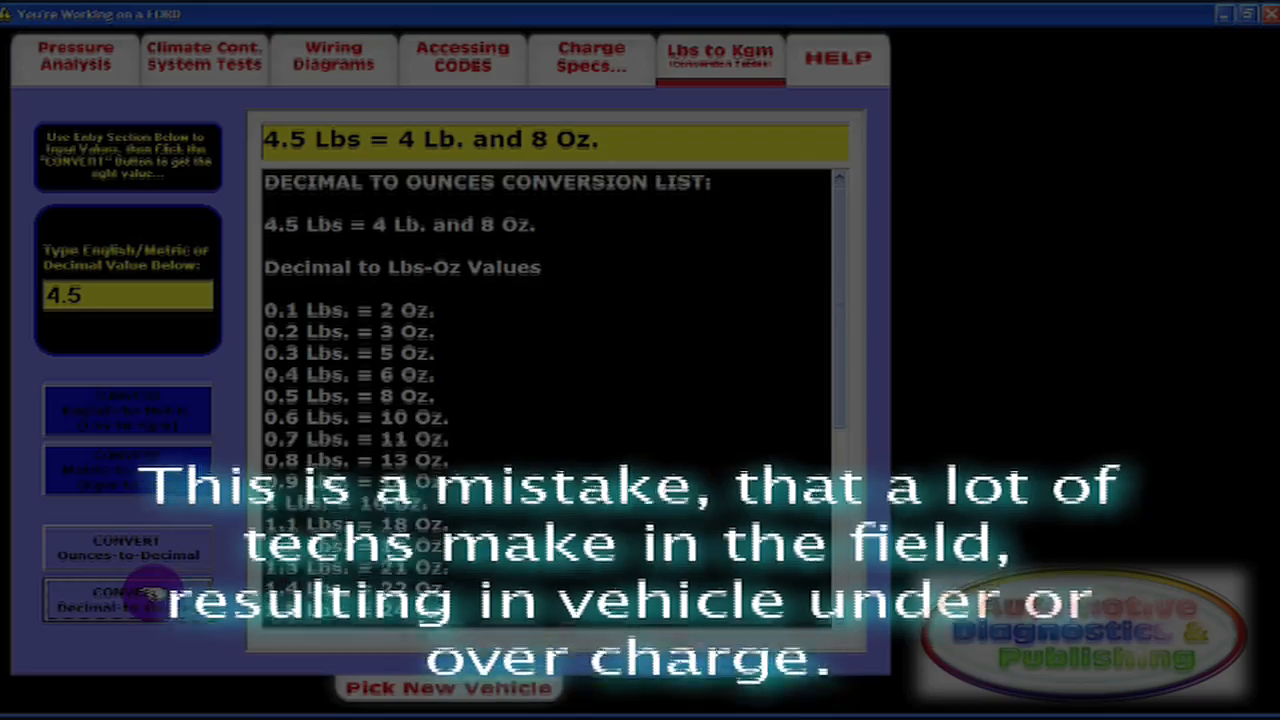
{"action": "left_click", "coordinate": [127, 600]}
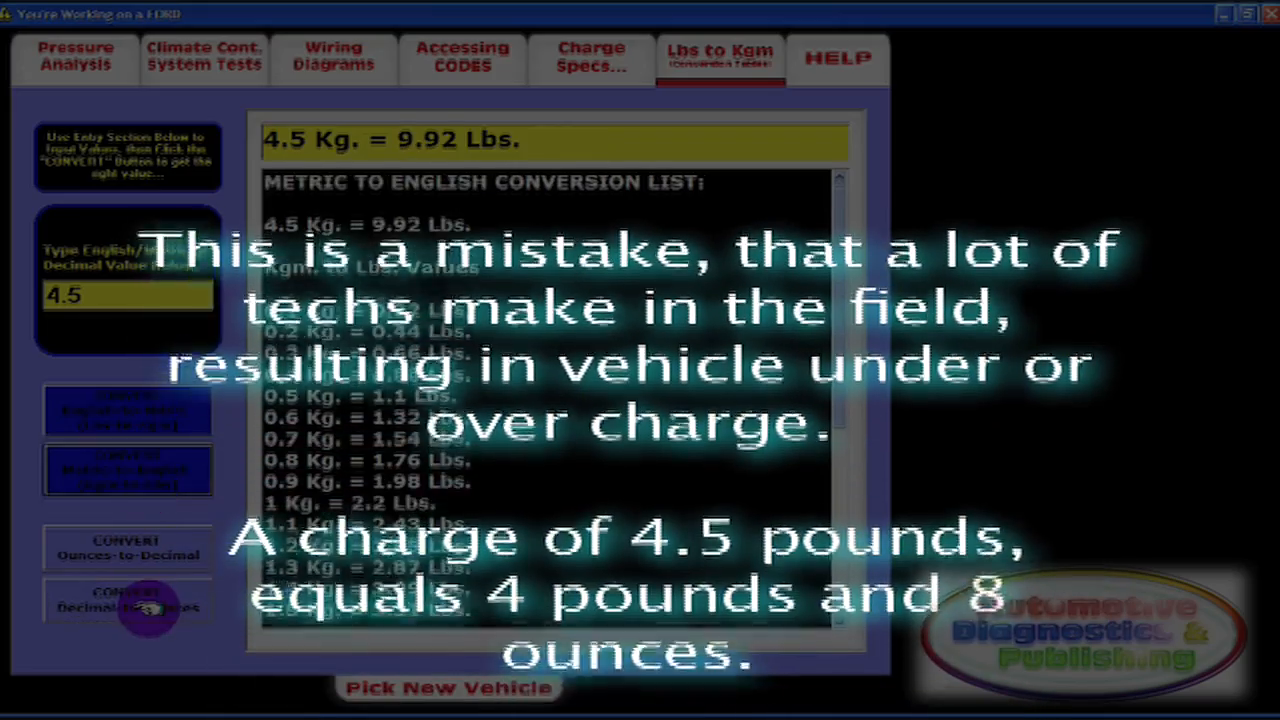
{"action": "left_click", "coordinate": [128, 600]}
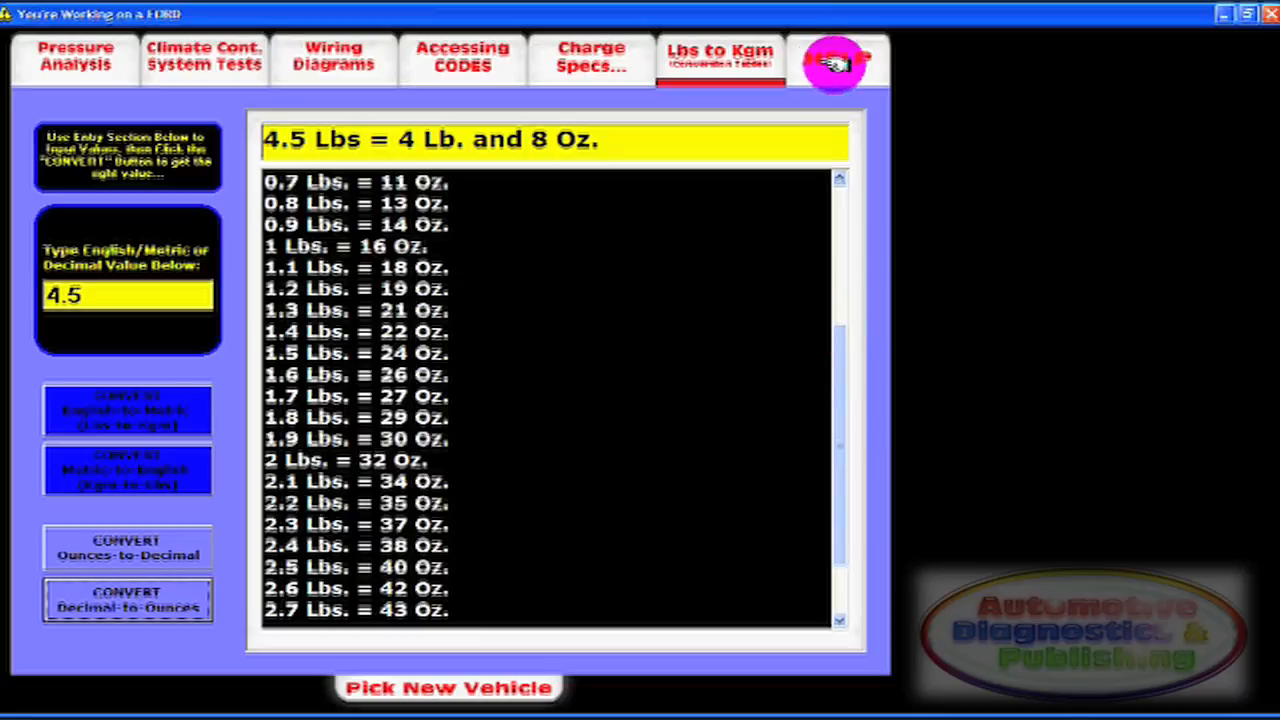
- Review the help diagrams, from pressure sensor to AC diode tests, then return to Pressure Analysis
{"action": "left_click", "coordinate": [838, 57]}
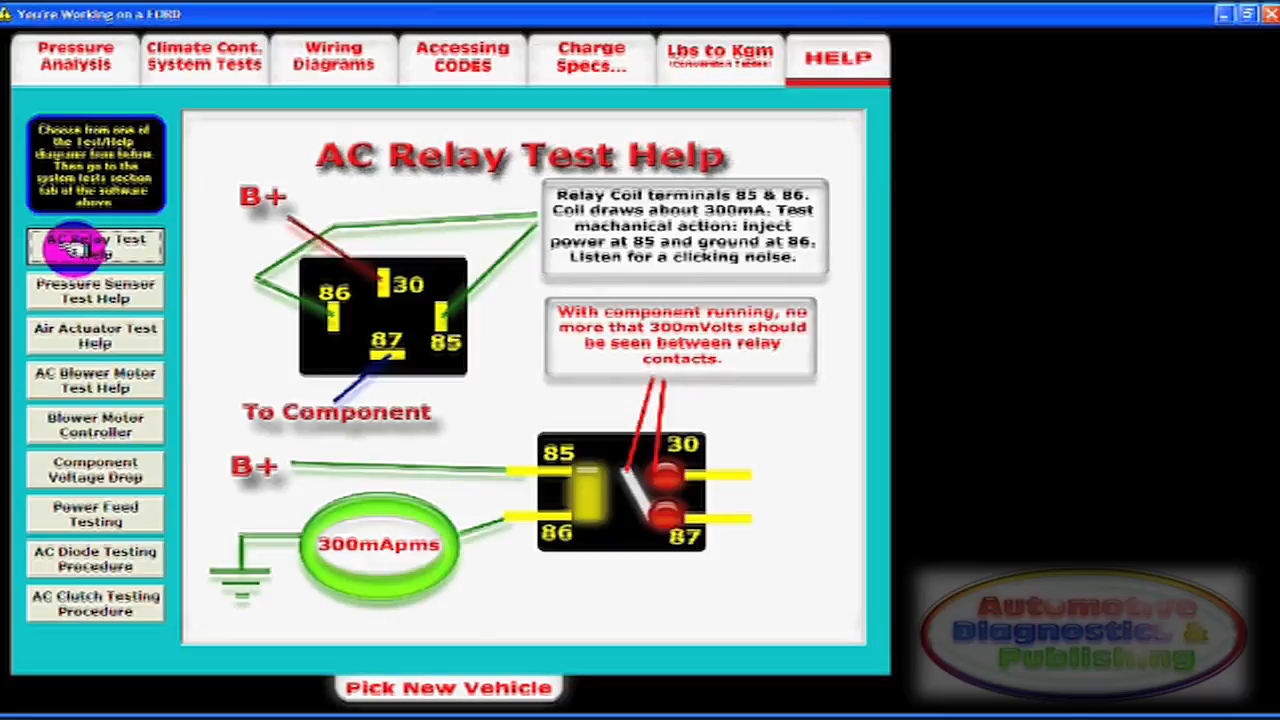
{"action": "left_click", "coordinate": [95, 291]}
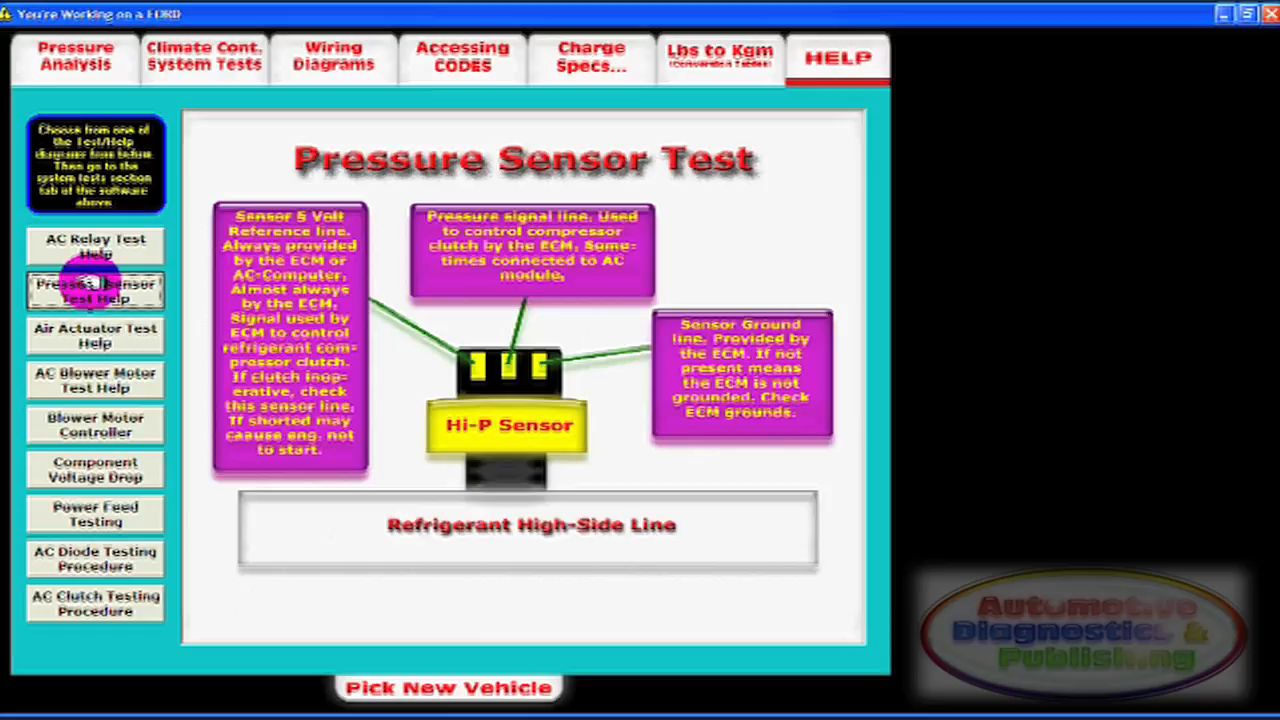
{"action": "left_click", "coordinate": [95, 335]}
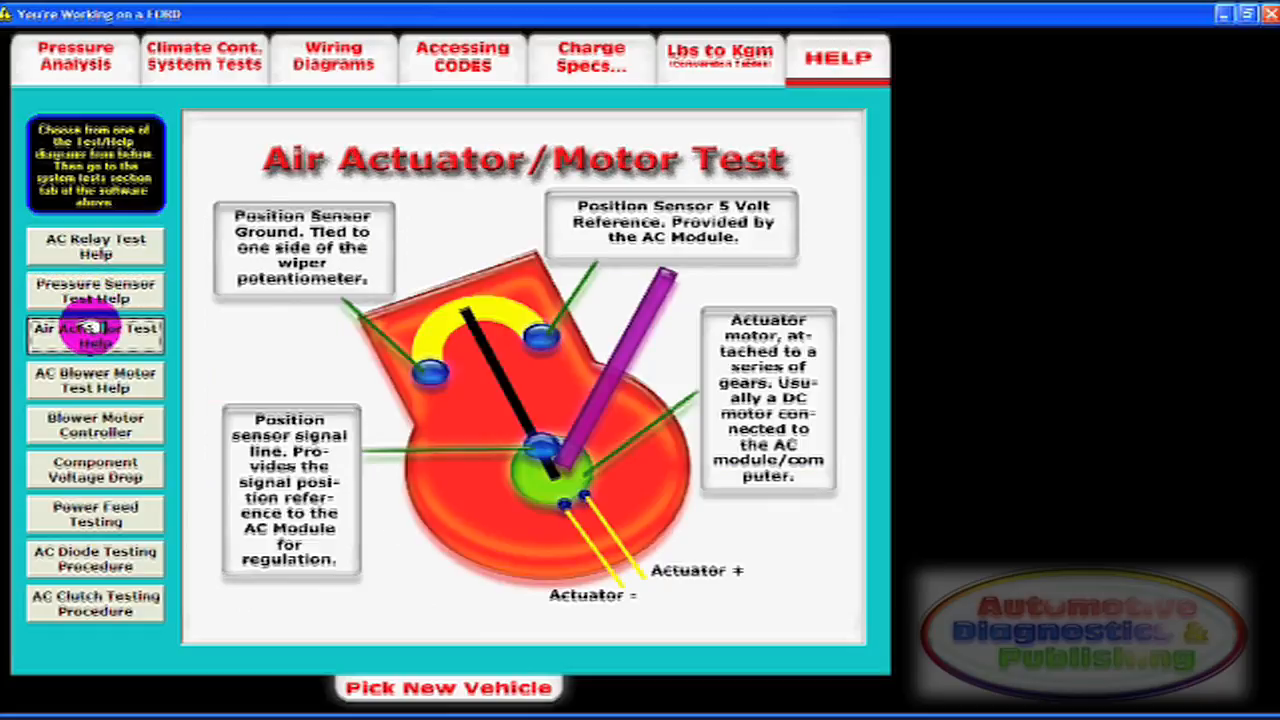
{"action": "left_click", "coordinate": [95, 380]}
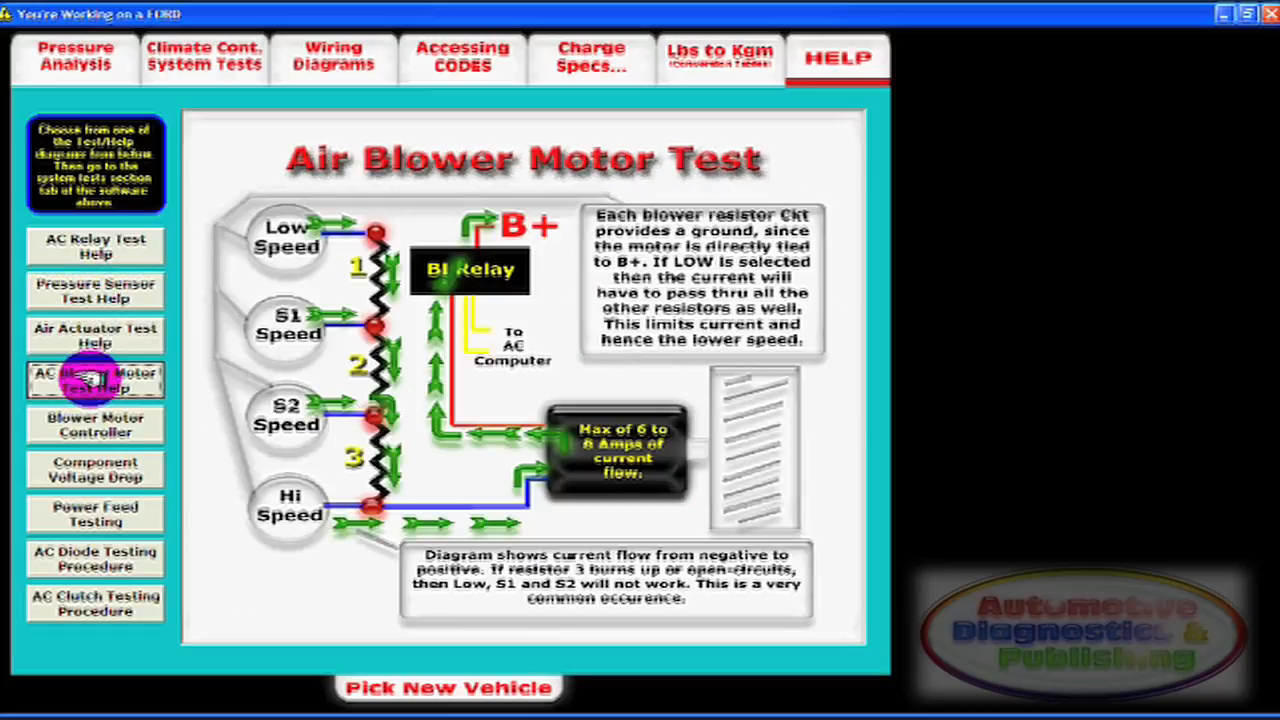
{"action": "left_click", "coordinate": [95, 424]}
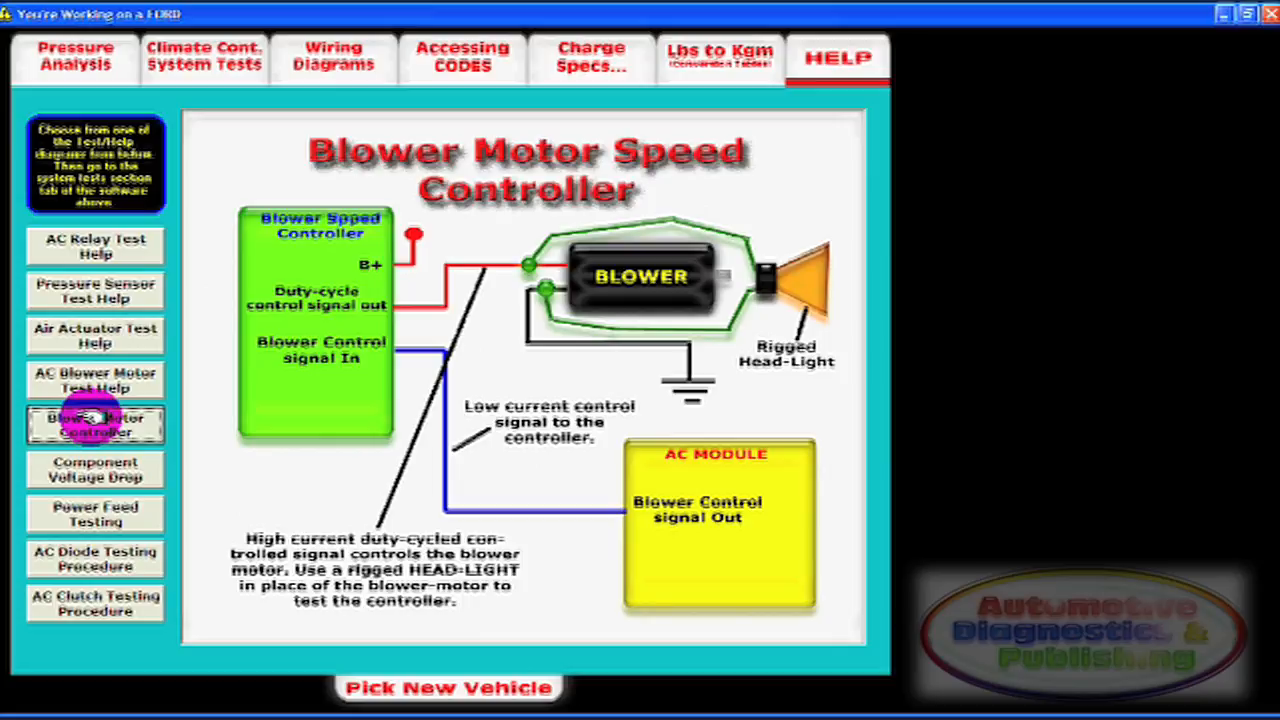
{"action": "left_click", "coordinate": [95, 469]}
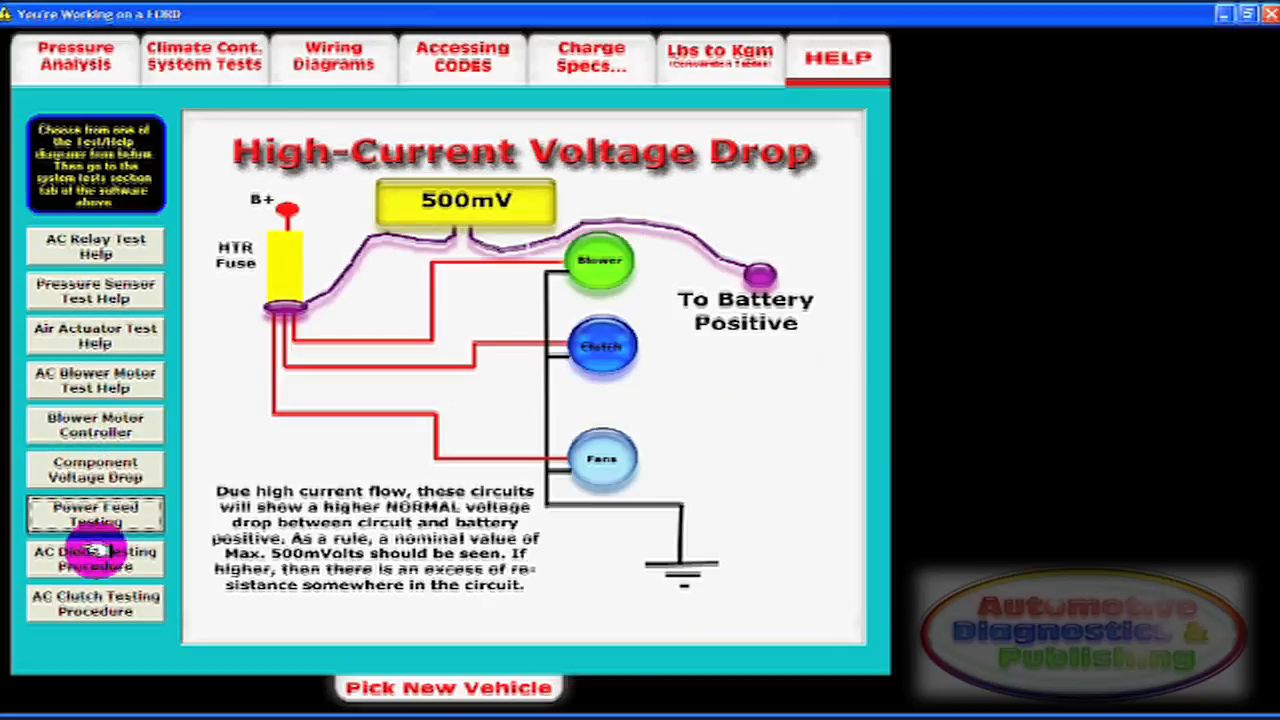
{"action": "left_click", "coordinate": [95, 559]}
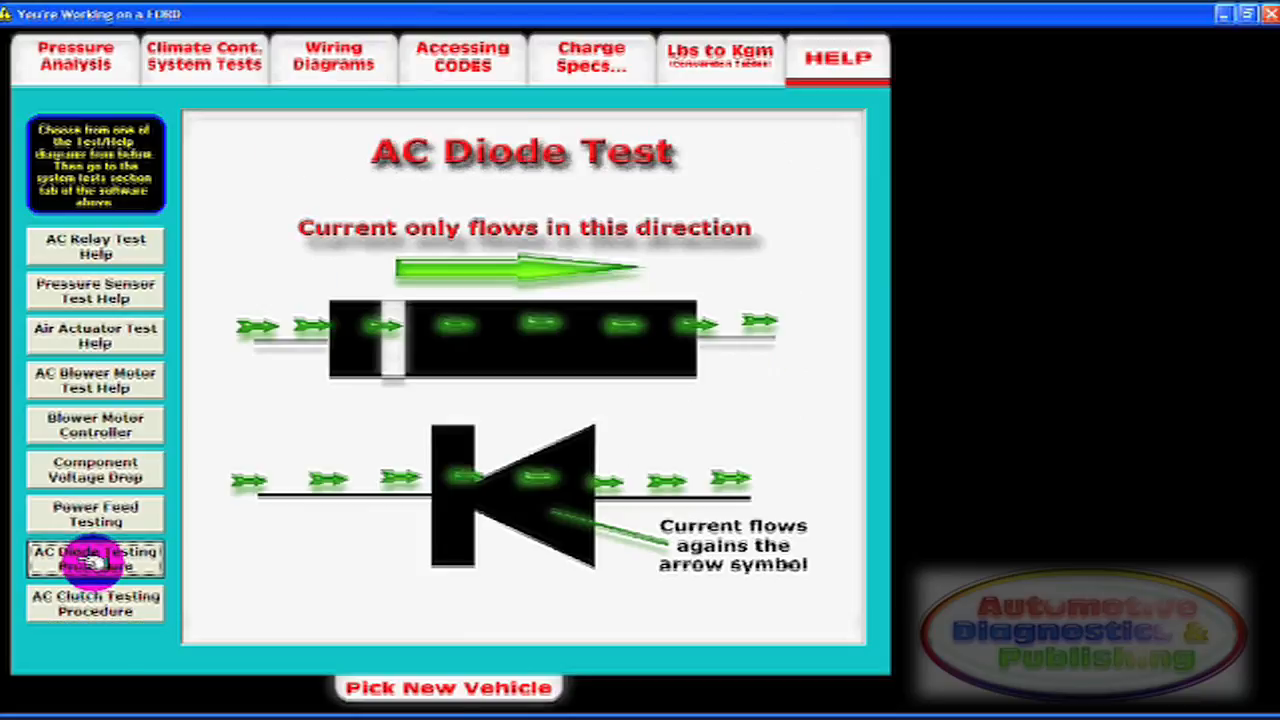
{"action": "left_click", "coordinate": [95, 469]}
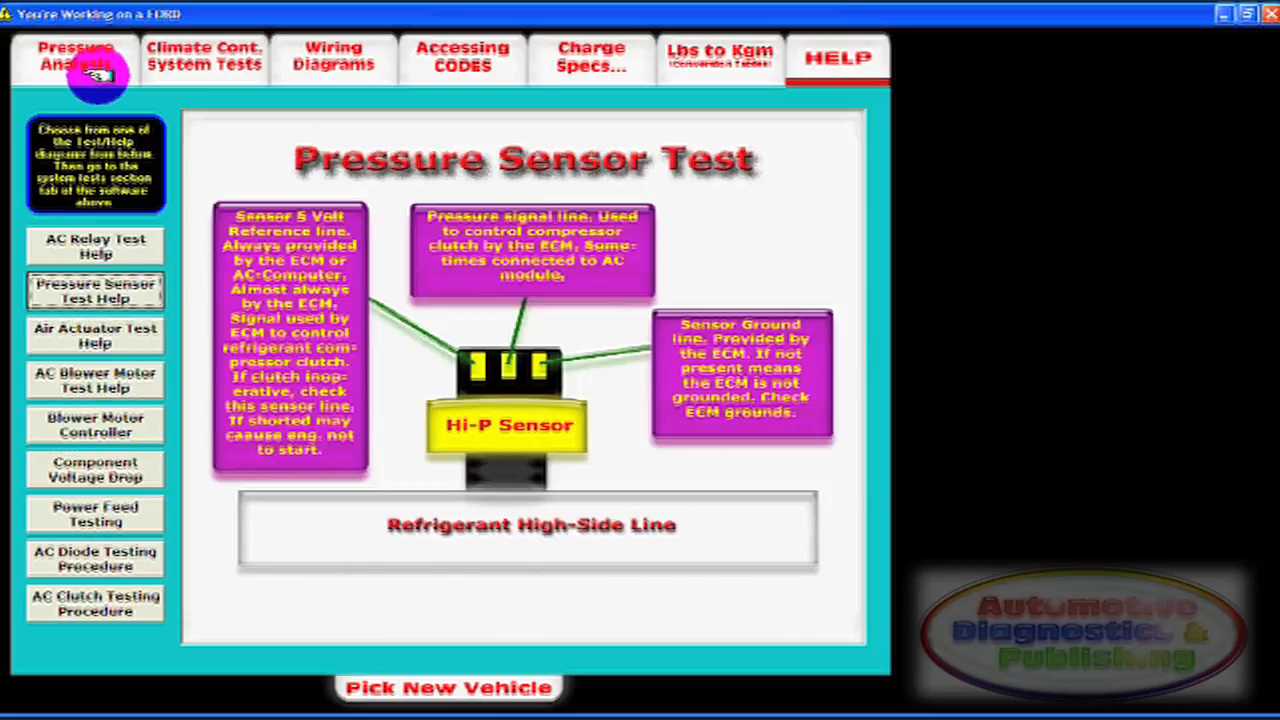
{"action": "left_click", "coordinate": [75, 56]}
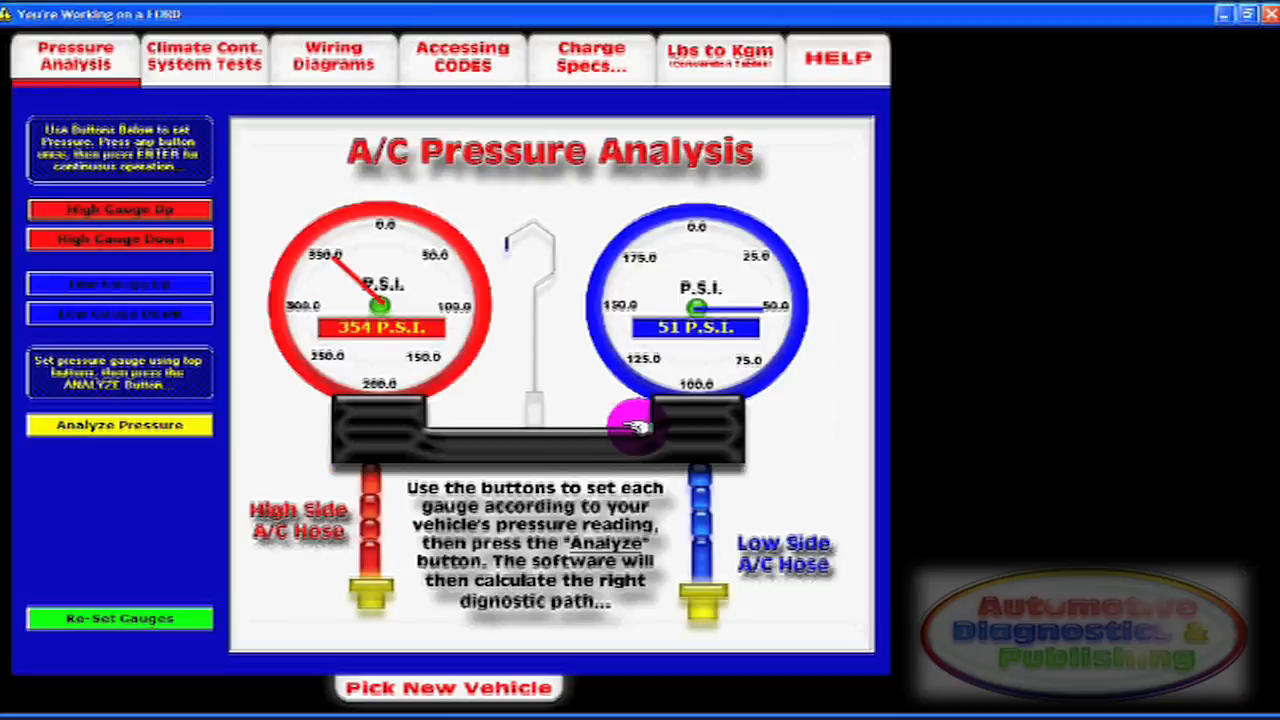